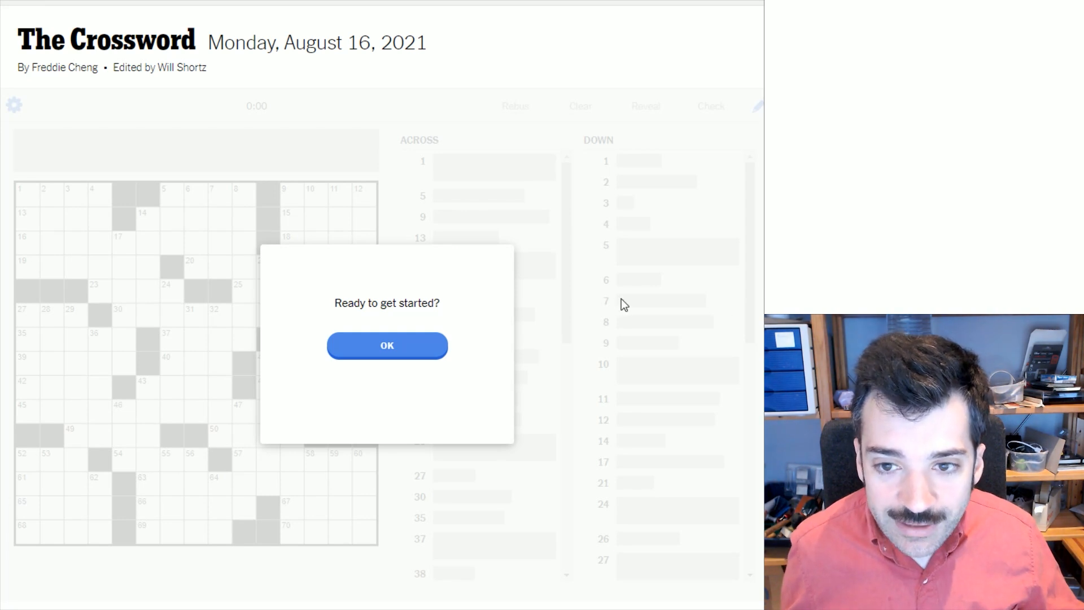
mouse_move(353, 76)
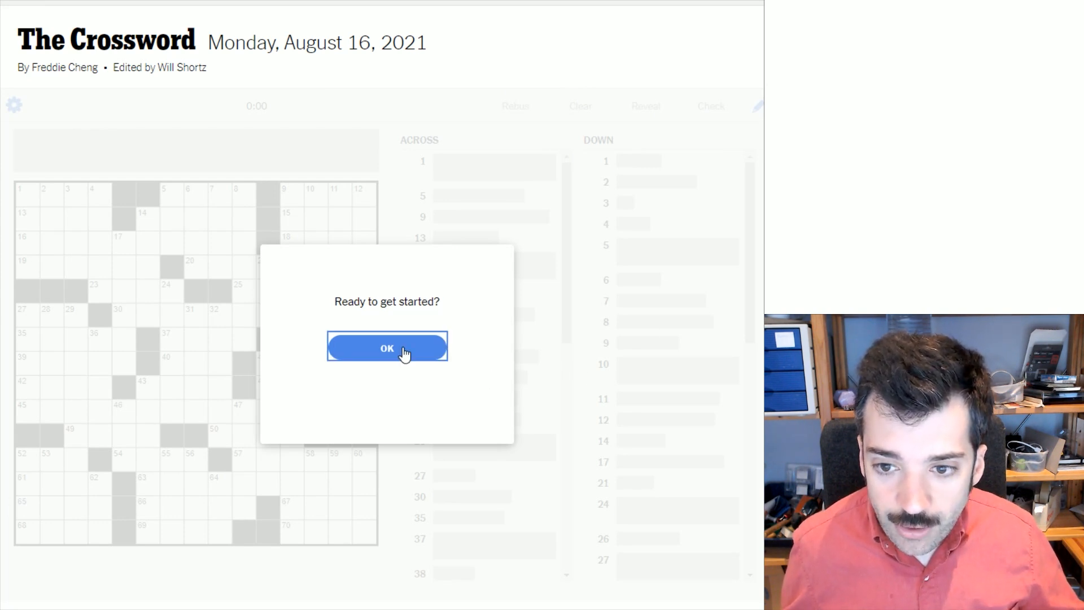
Start the puzzle and enter PIPE, PATH, IRAQ, NATURAL LAW, ASHIER and ETNA.
left_click(387, 348)
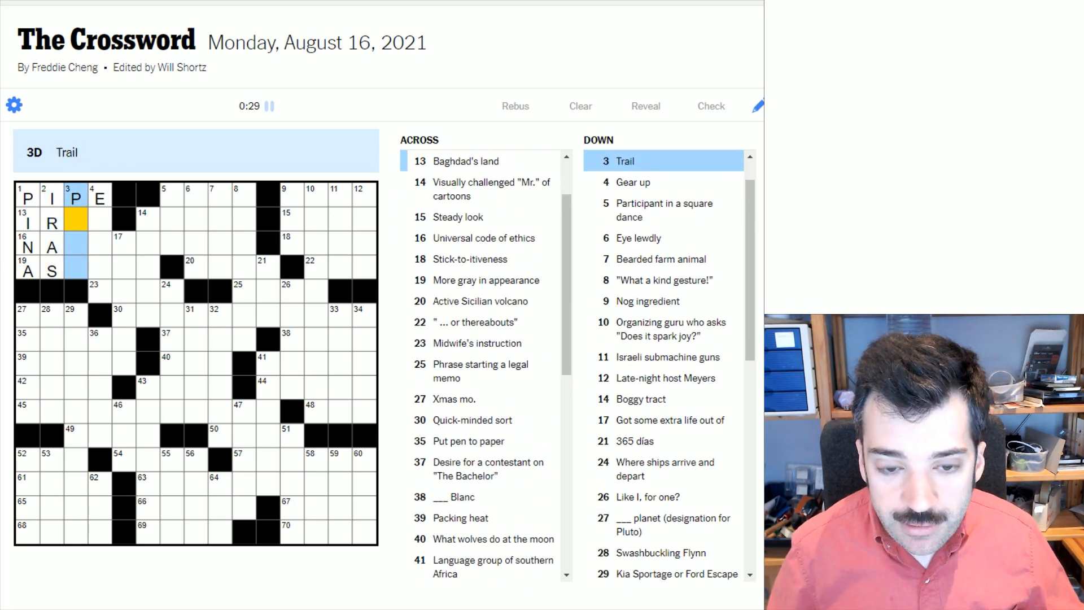
type("ATH")
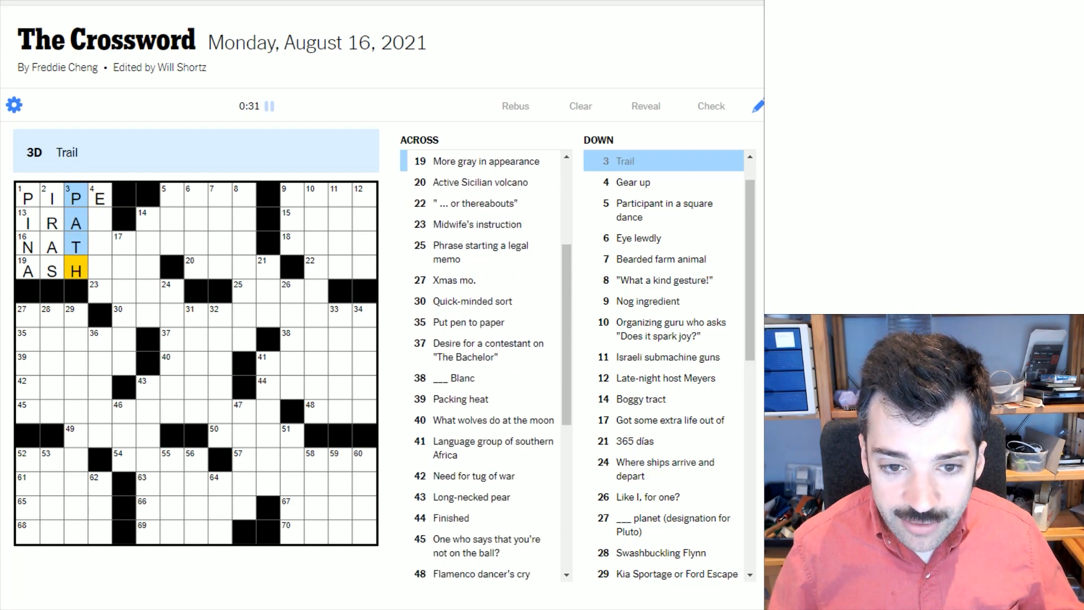
left_click(98, 198)
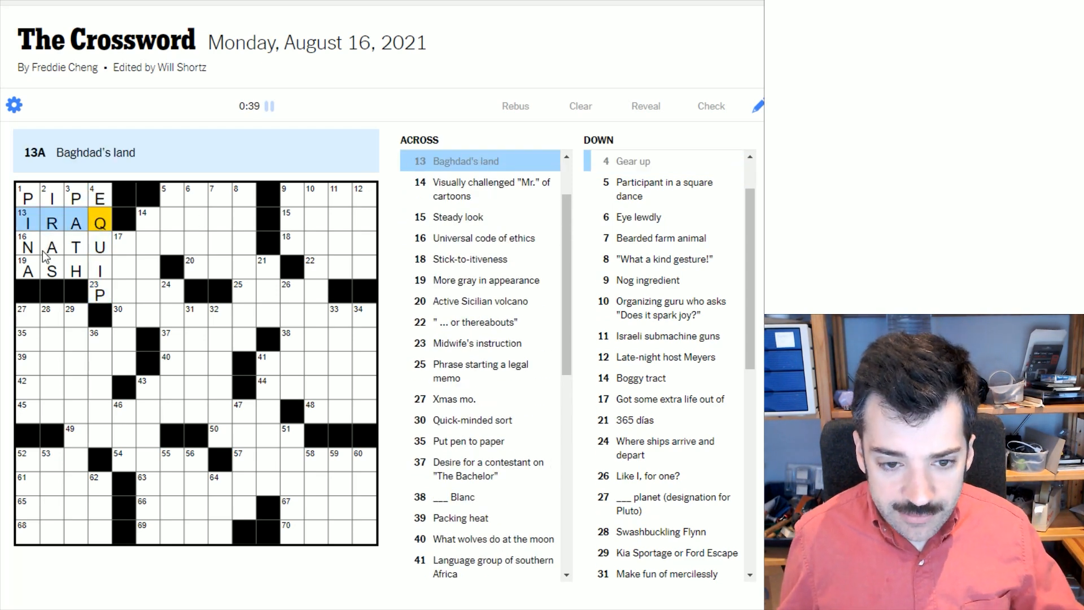
left_click(47, 247)
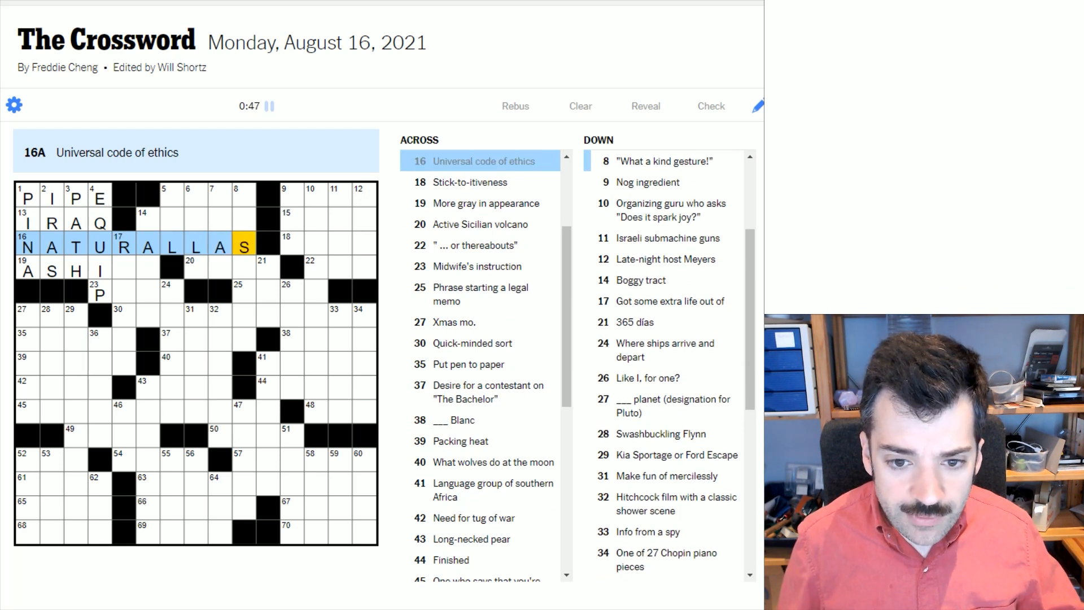
type("W")
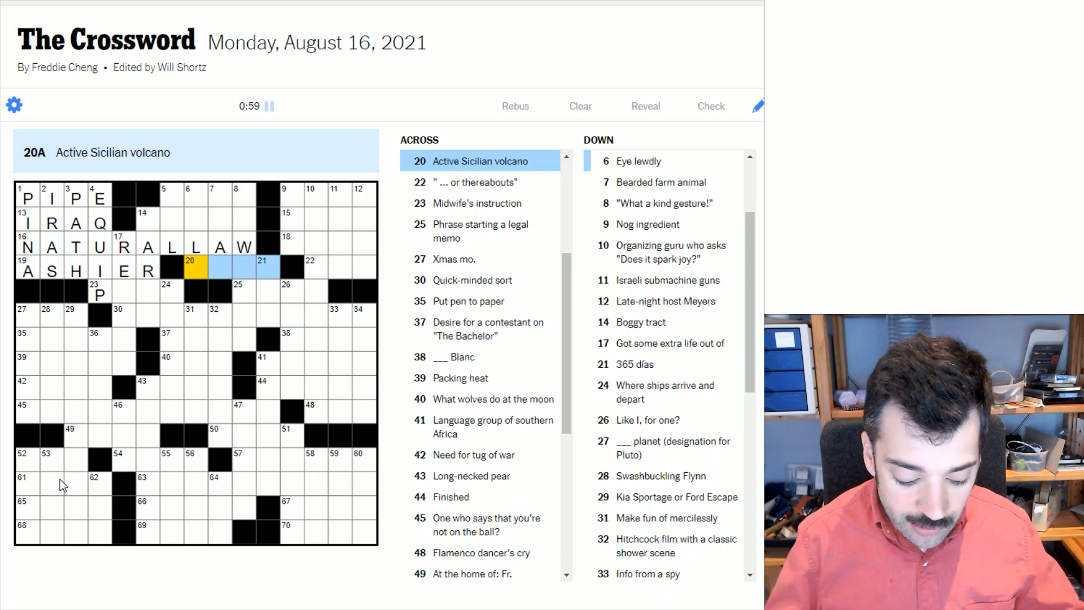
type("ETNA")
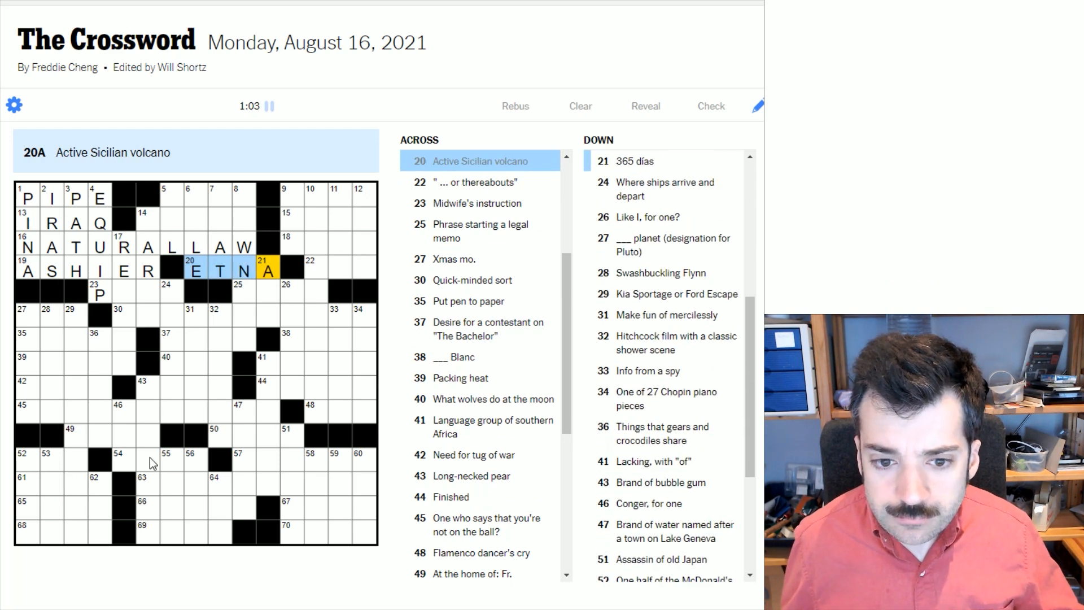
Enter GOGH, MAGOO and EMUS across, with HOW NICE, MARSH and SETH down.
left_click(168, 221)
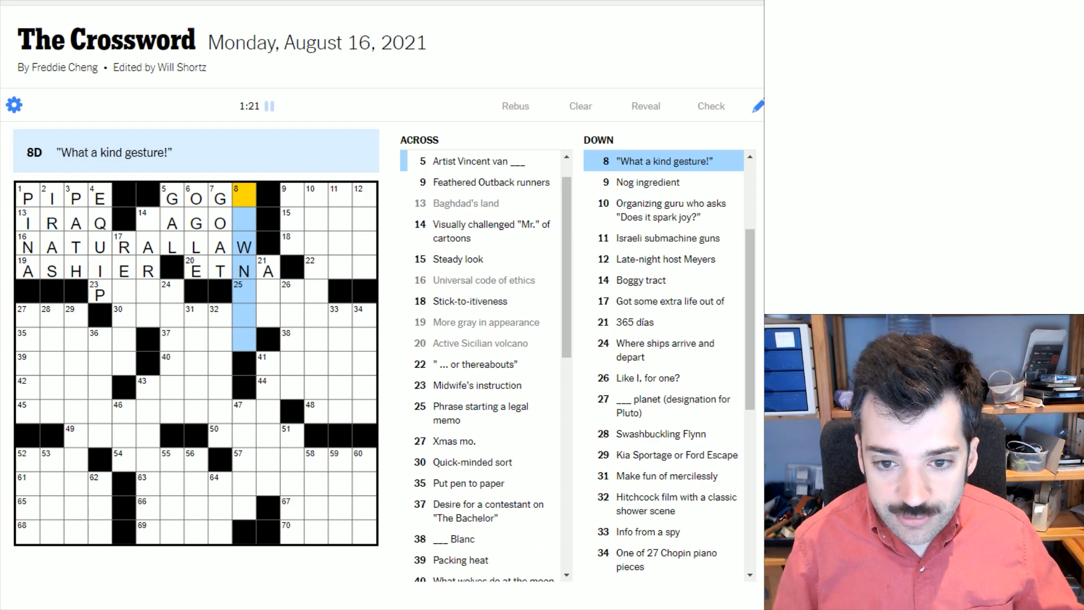
type("HOICE")
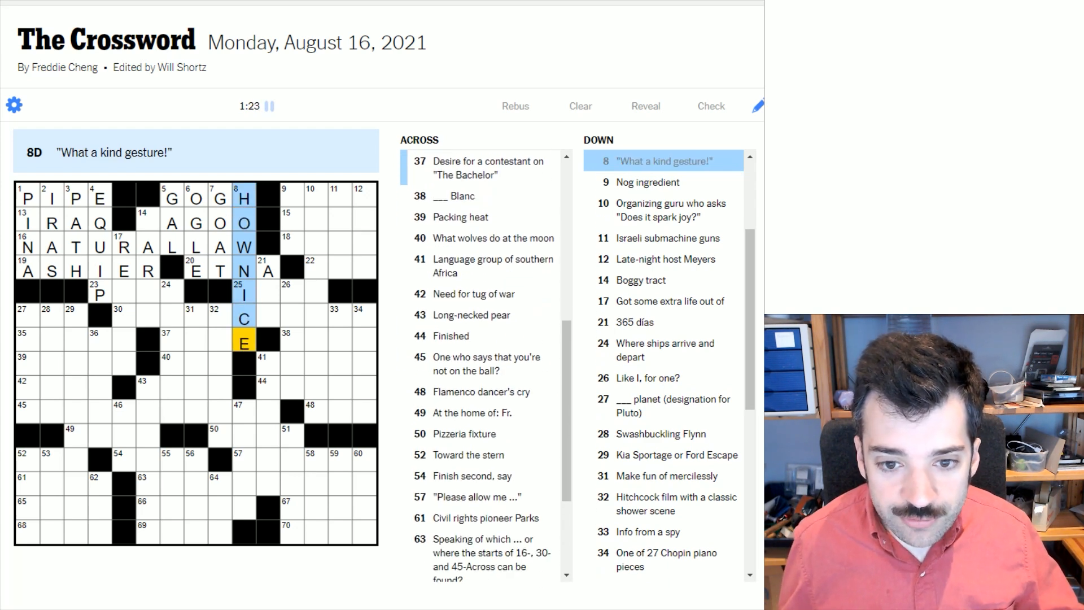
left_click(145, 223)
type("MARSH")
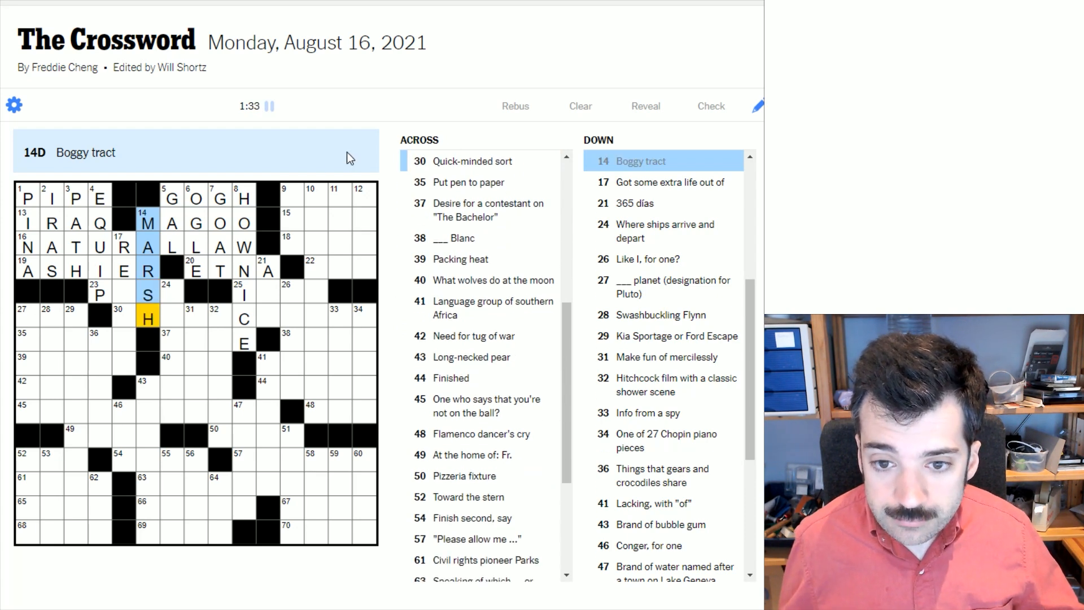
left_click(286, 198)
type("EMU")
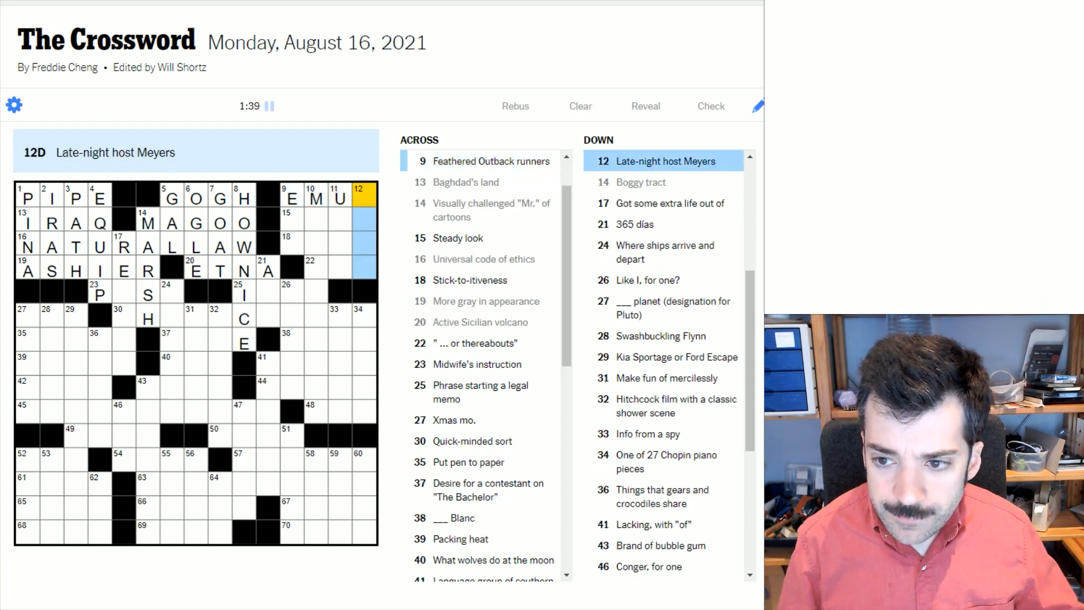
type("S")
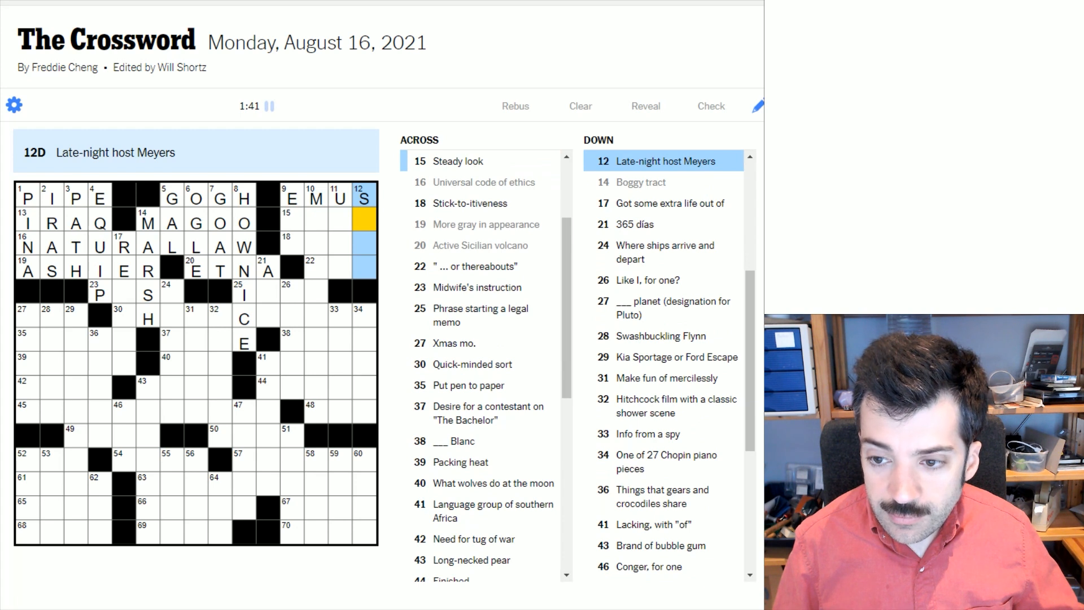
type("ETH")
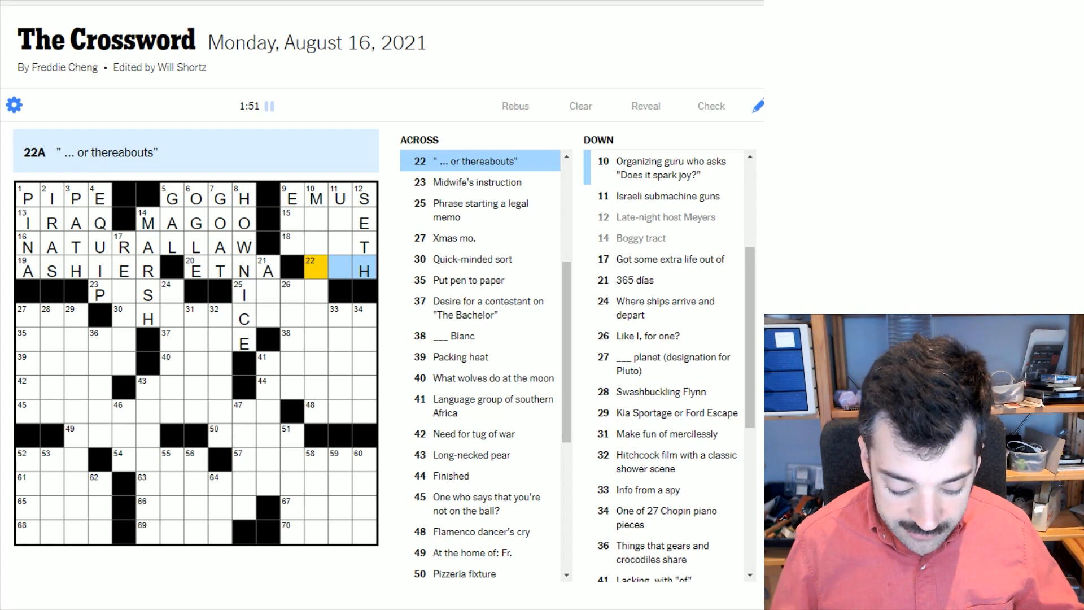
Enter GAZE, GRIT, ISH, PUSH and IN RE, plus MARIE KONDO and REUSED down.
type("IS")
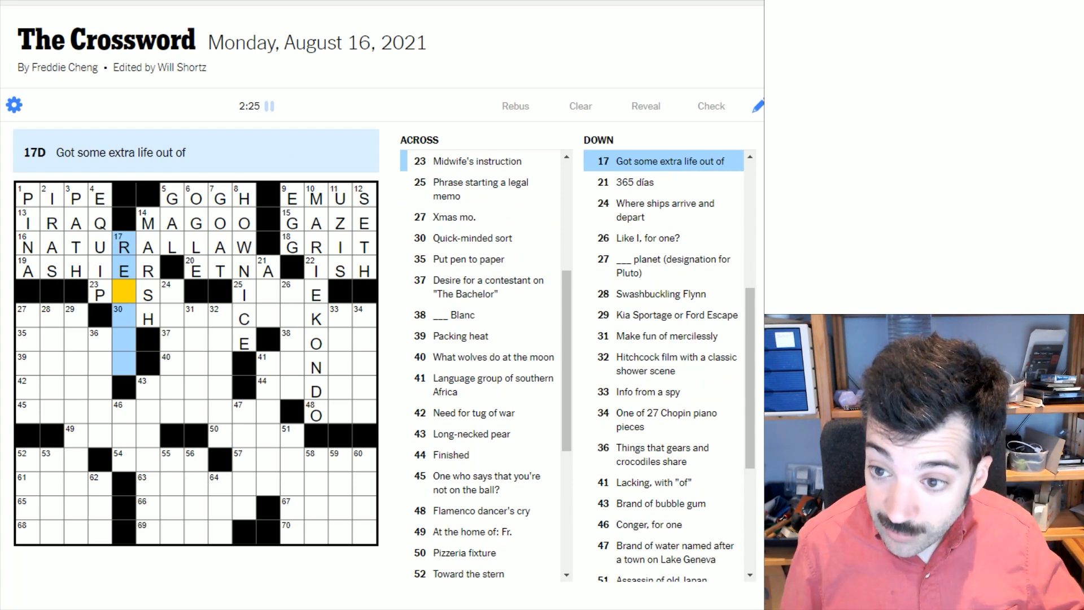
type("USED")
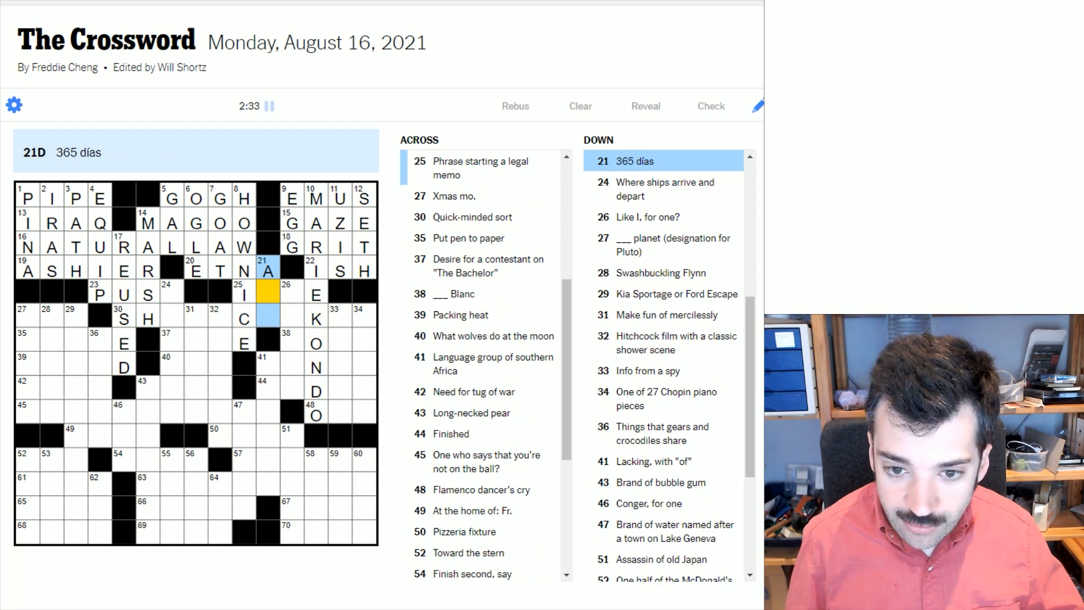
type("O")
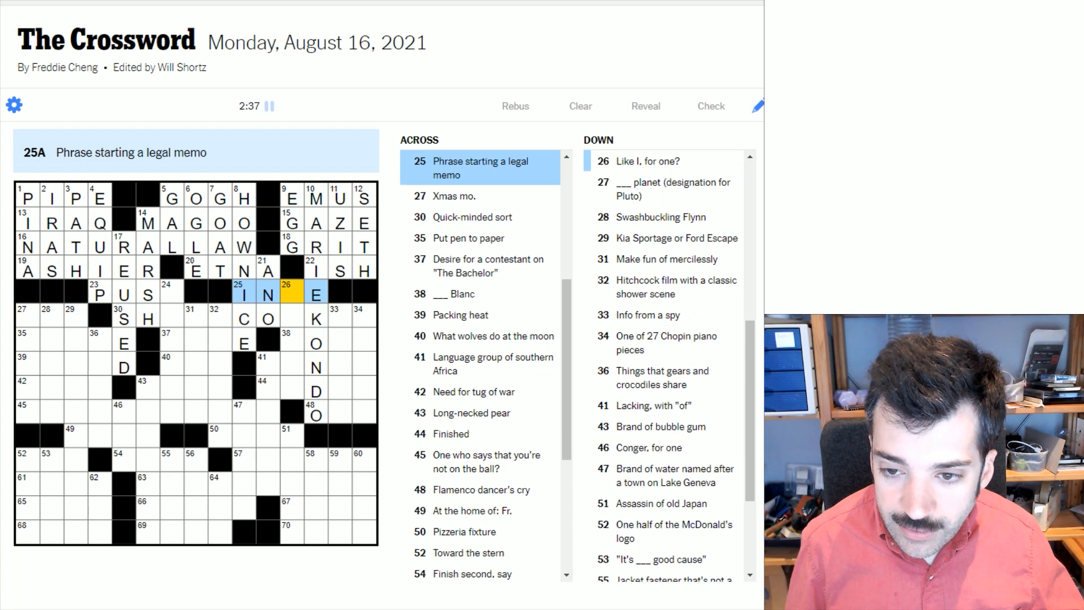
type("R")
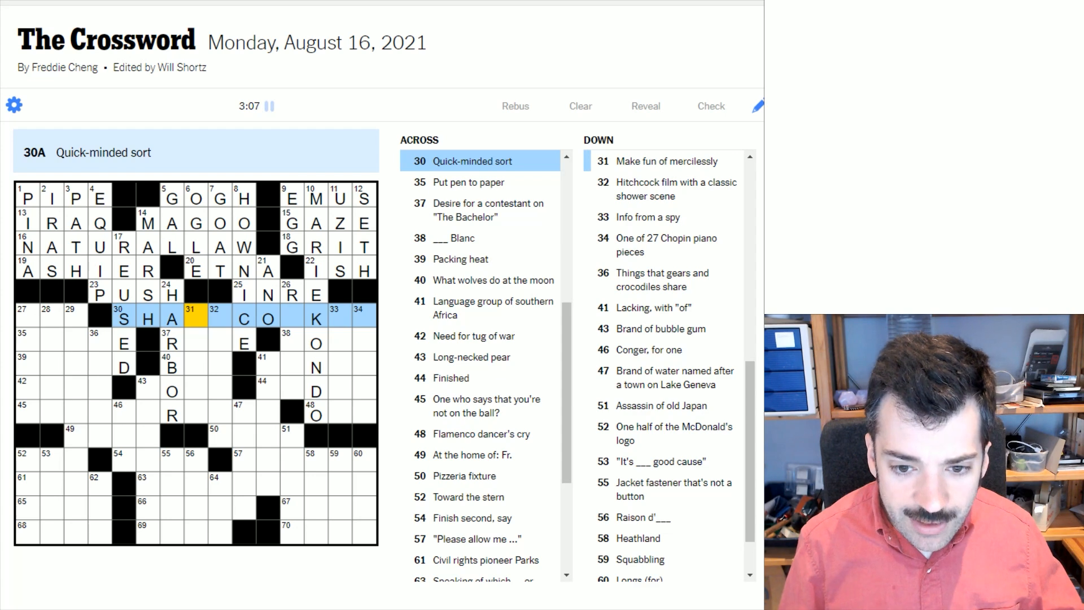
Finish SHARP COOKIE, add BAY at 40-Across, and fill most of PSYCHO down.
type("RPCOOKIE")
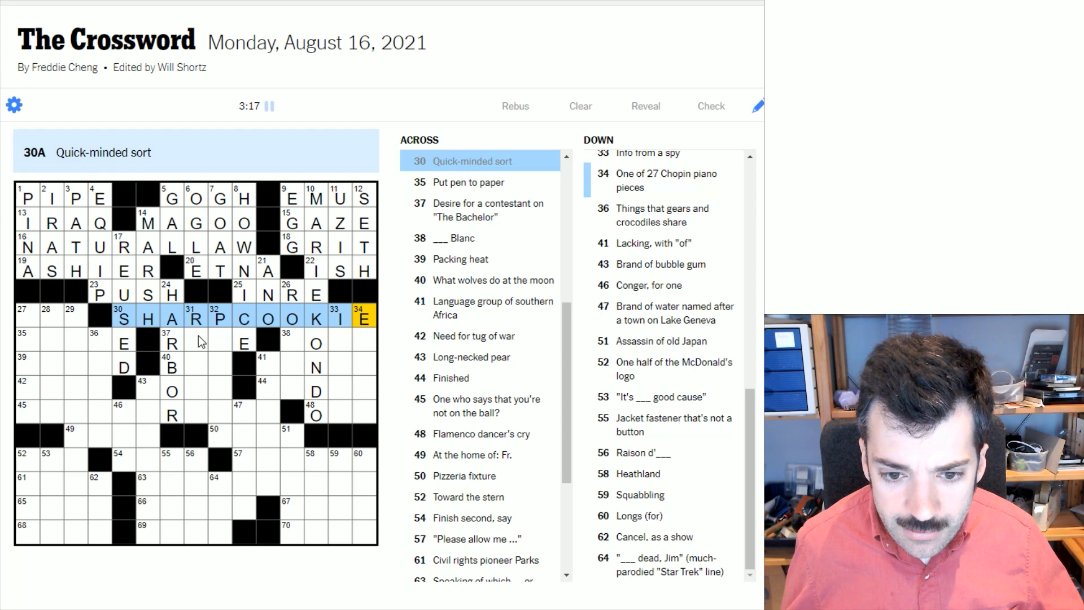
left_click(172, 342)
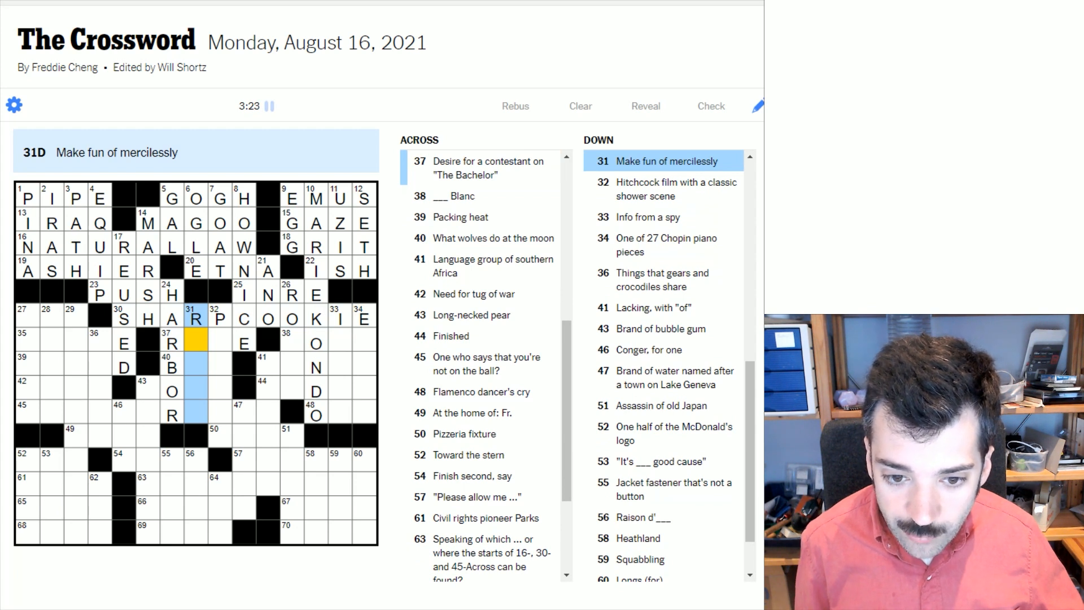
left_click(171, 342)
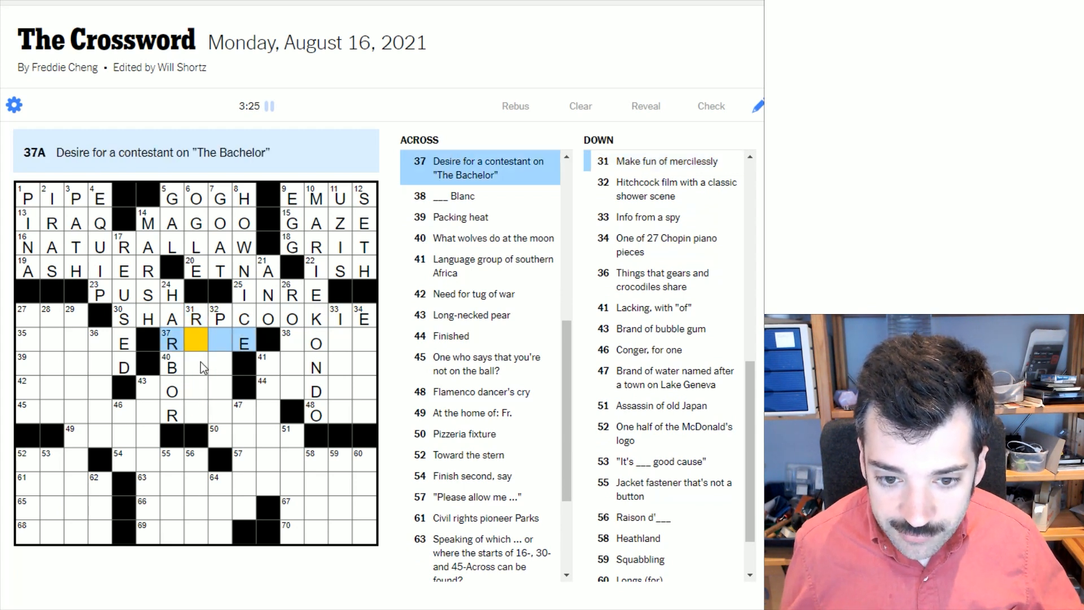
left_click(170, 366)
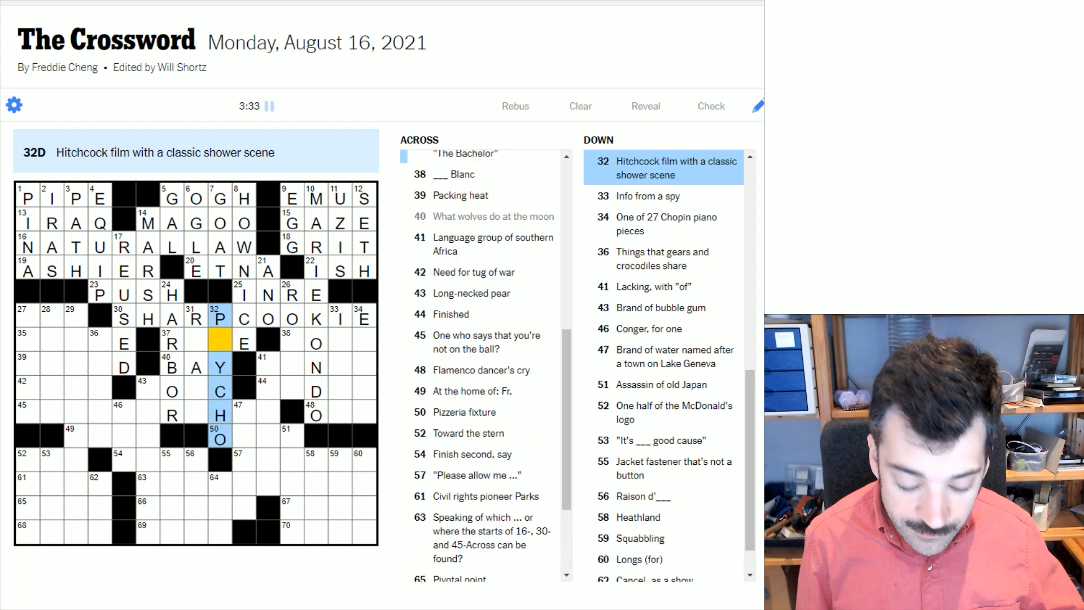
Add the missing S in 32-Down's second square to complete PSYCHO.
type("S")
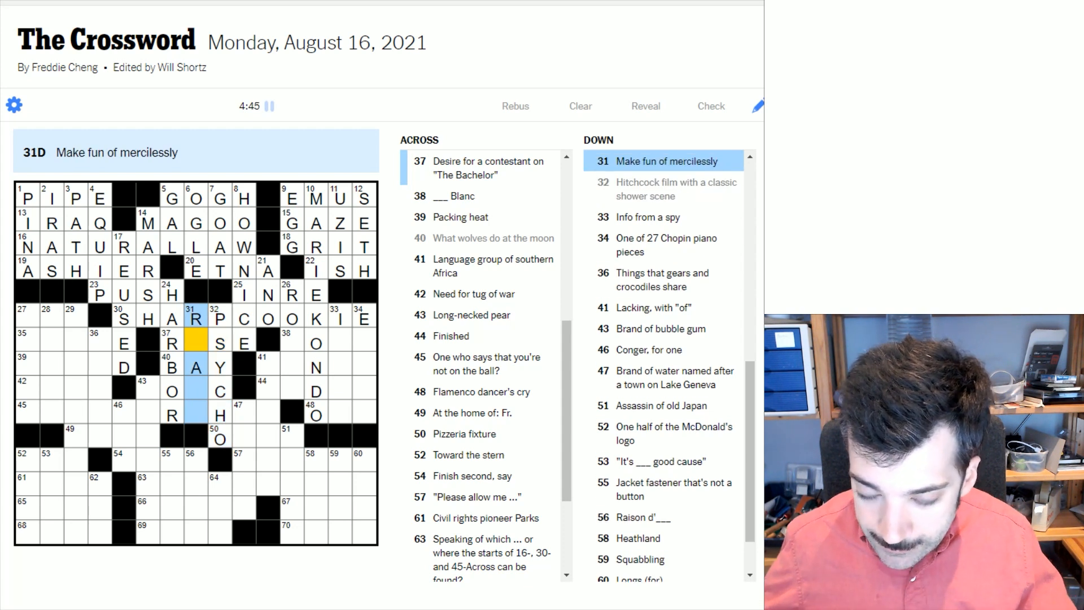
Enter WRITE and MONT across, and complete ROMAN, ROAST and DWARF down.
left_click(171, 341)
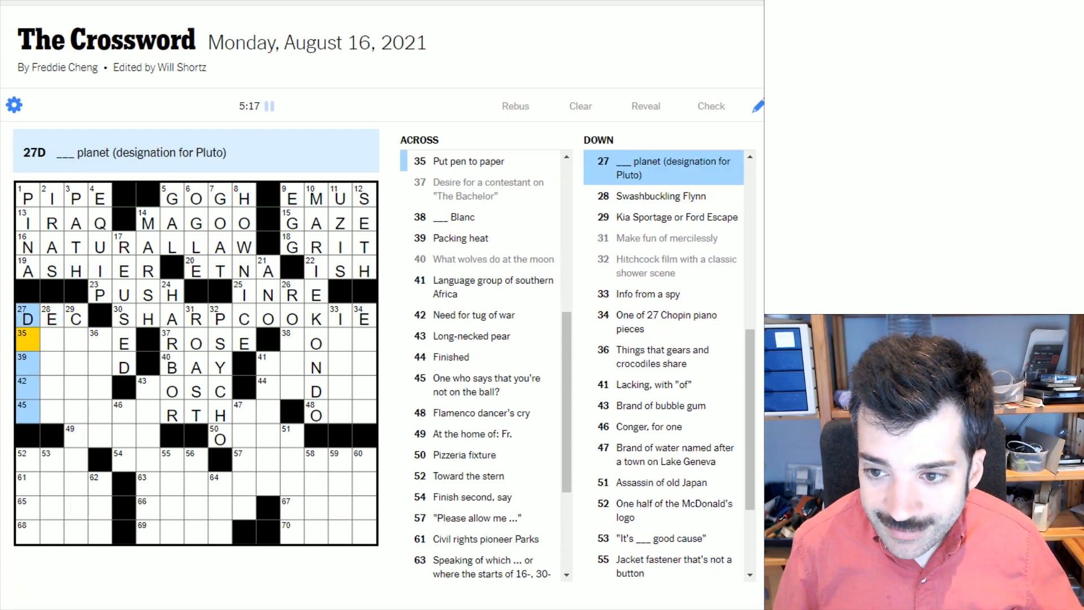
type("WARF")
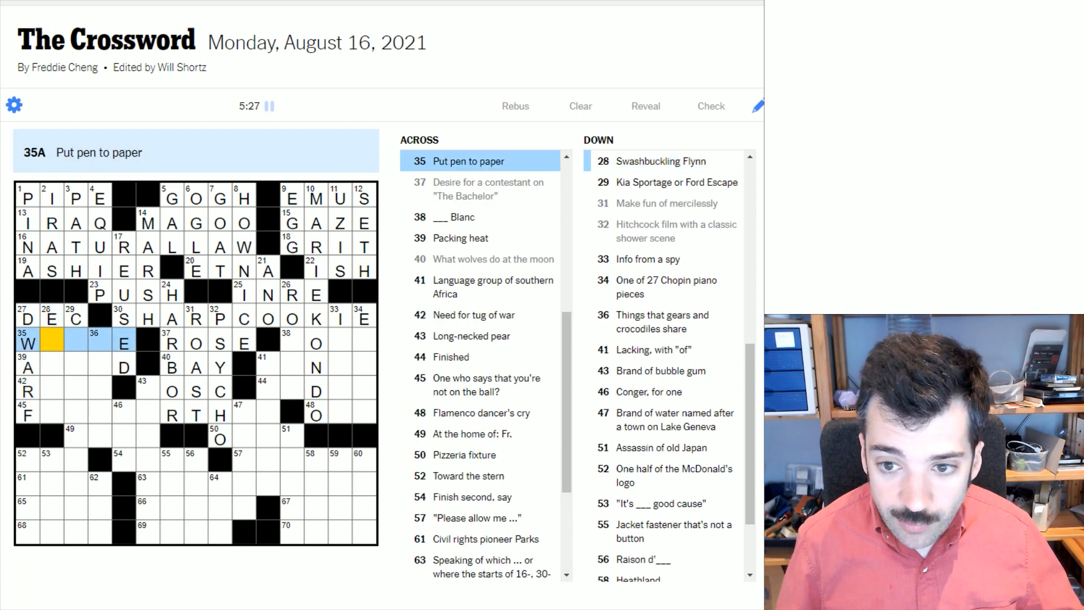
type("RITE")
left_click(329, 342)
type("MON")
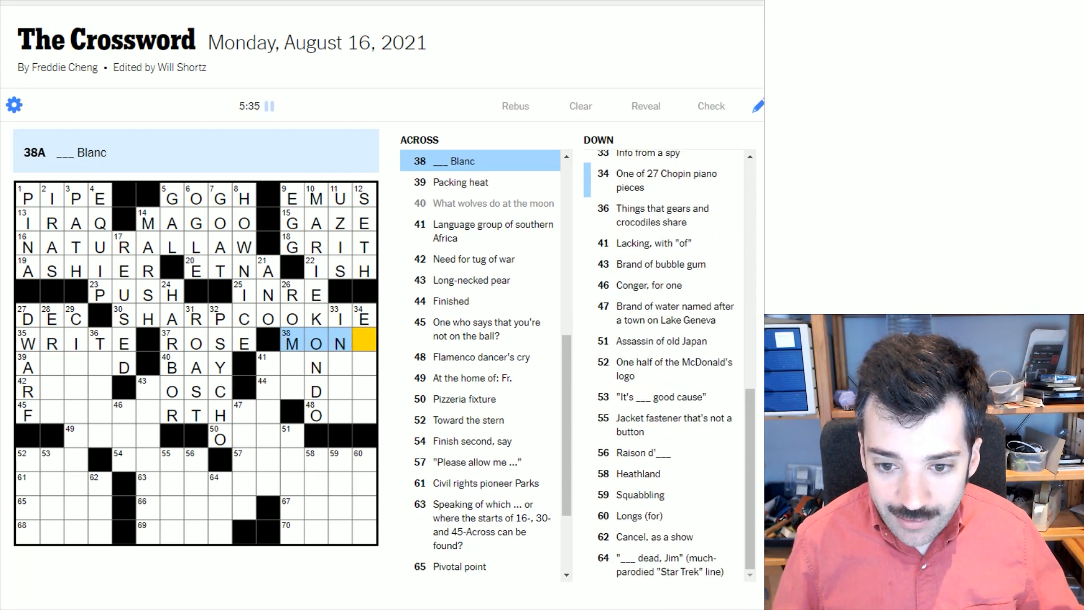
type("T")
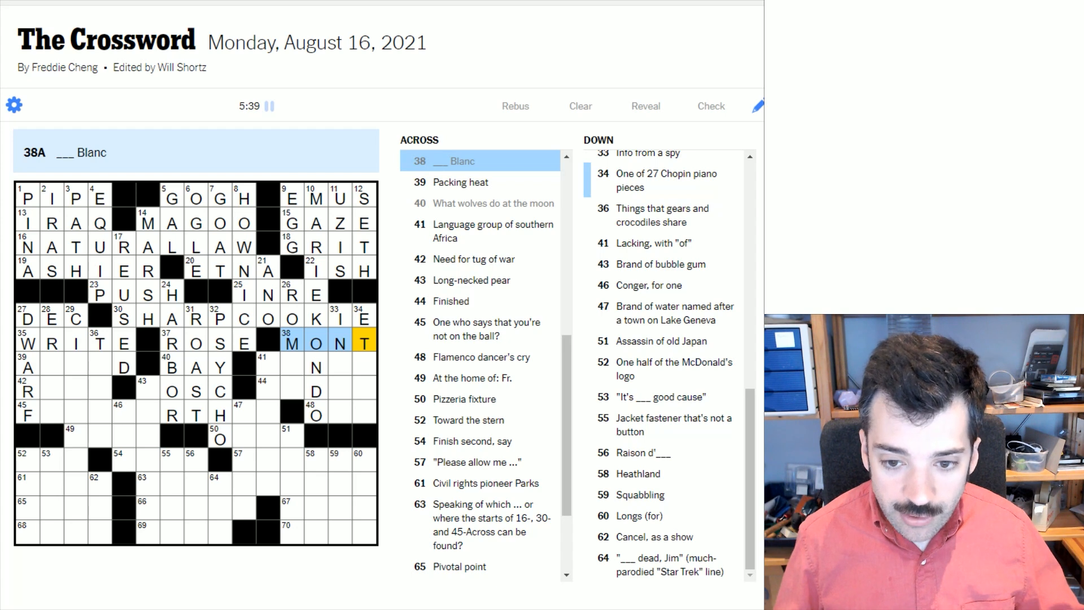
mouse_move(308, 577)
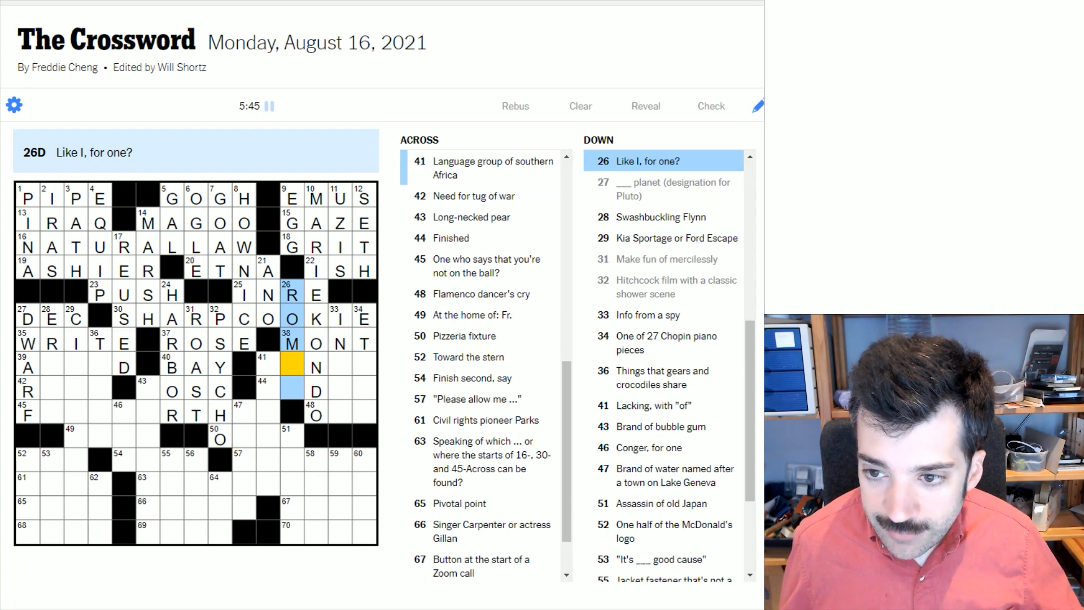
type("AN")
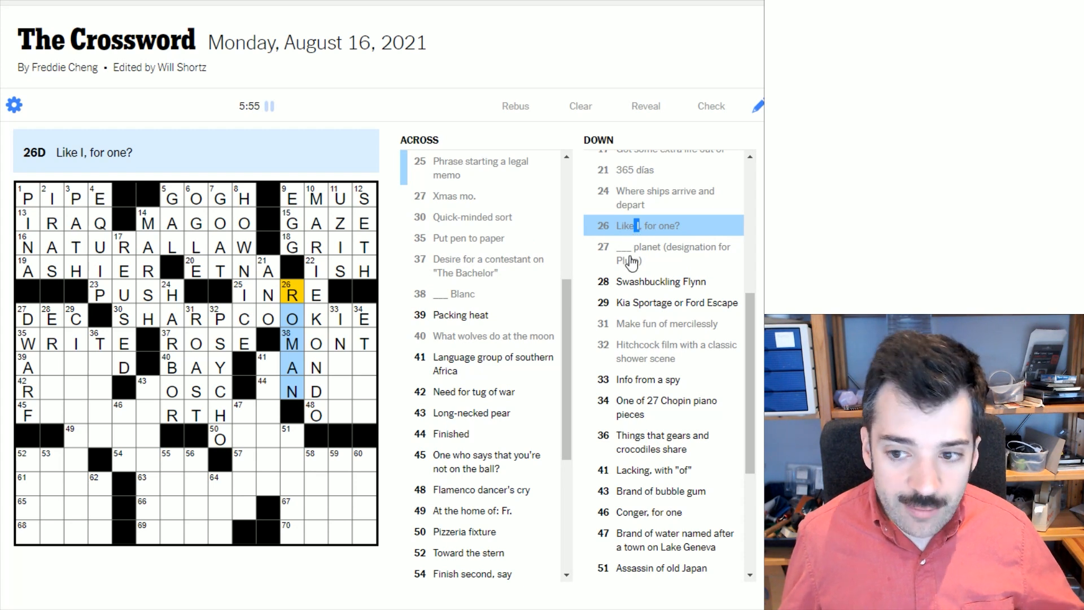
double_click(666, 225)
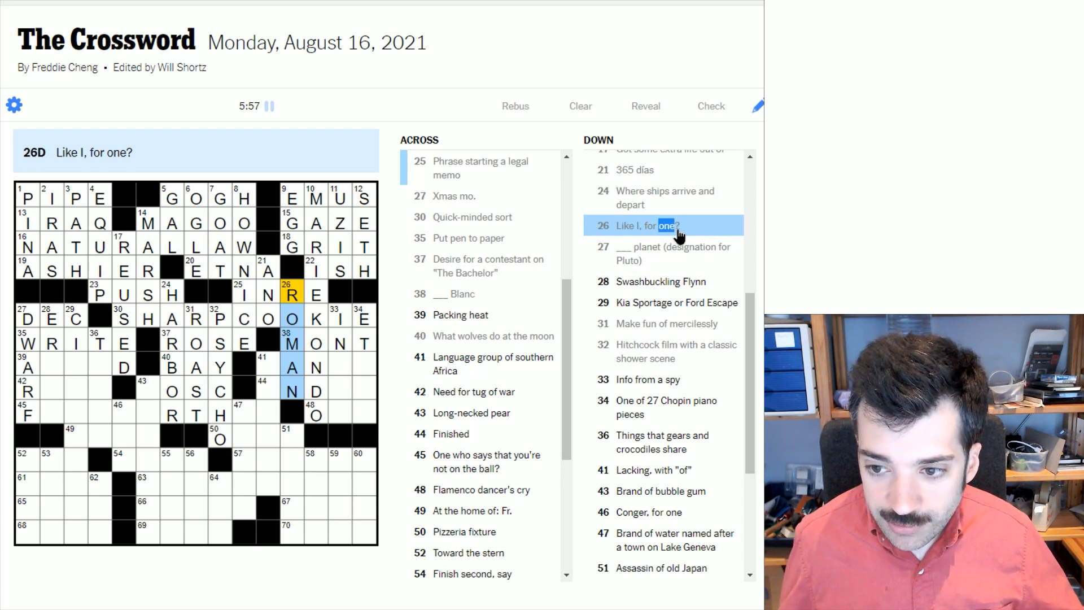
mouse_move(315, 378)
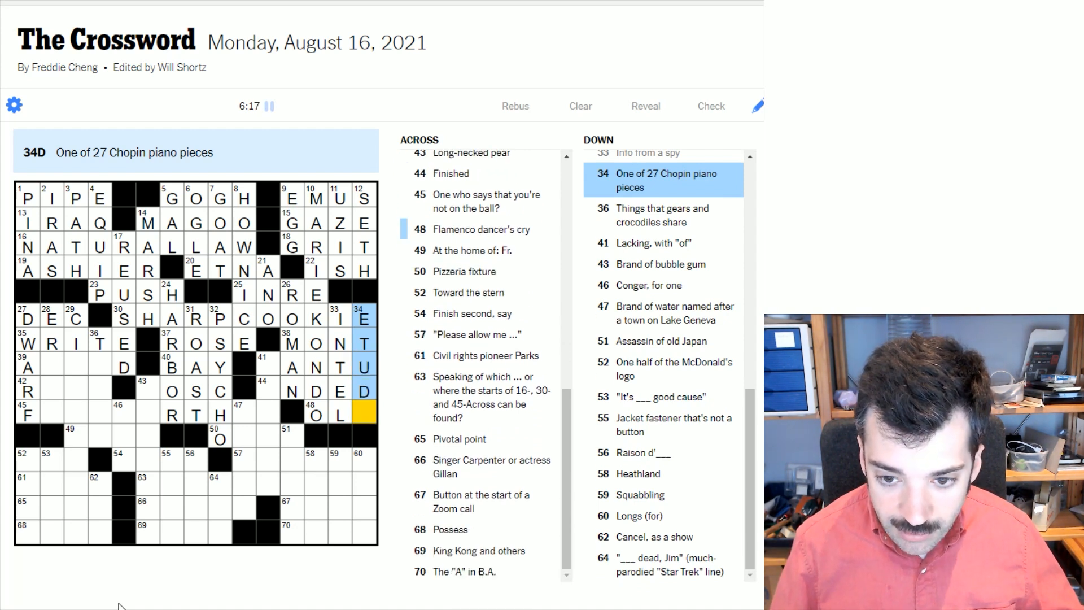
Add ETUDE, BEREFT and TEETH down, and delete the I from WRITE.
type("E")
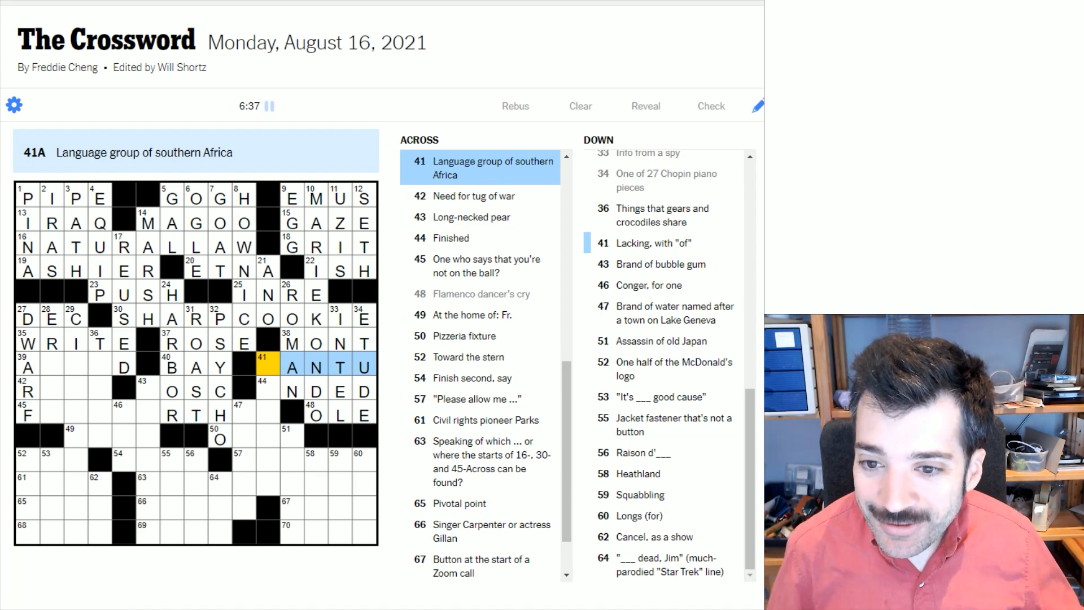
left_click(262, 366)
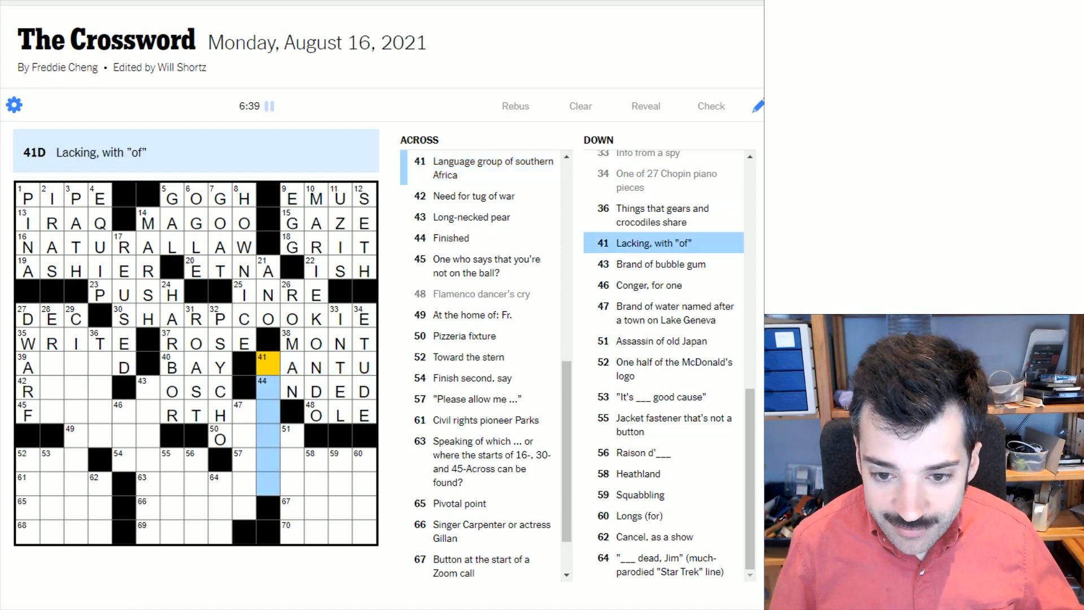
type("BE")
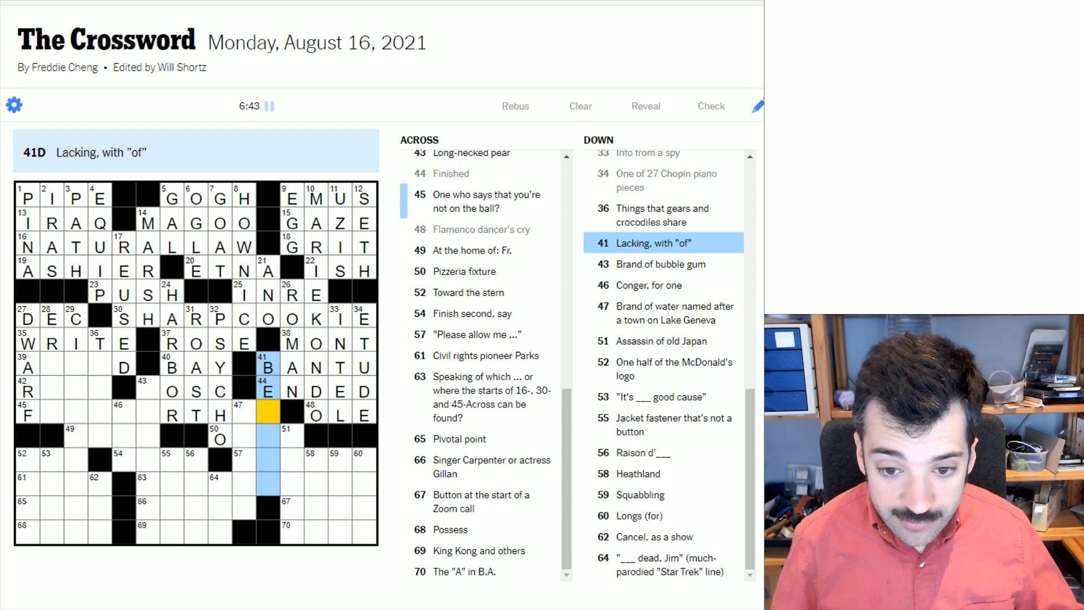
type("REFT")
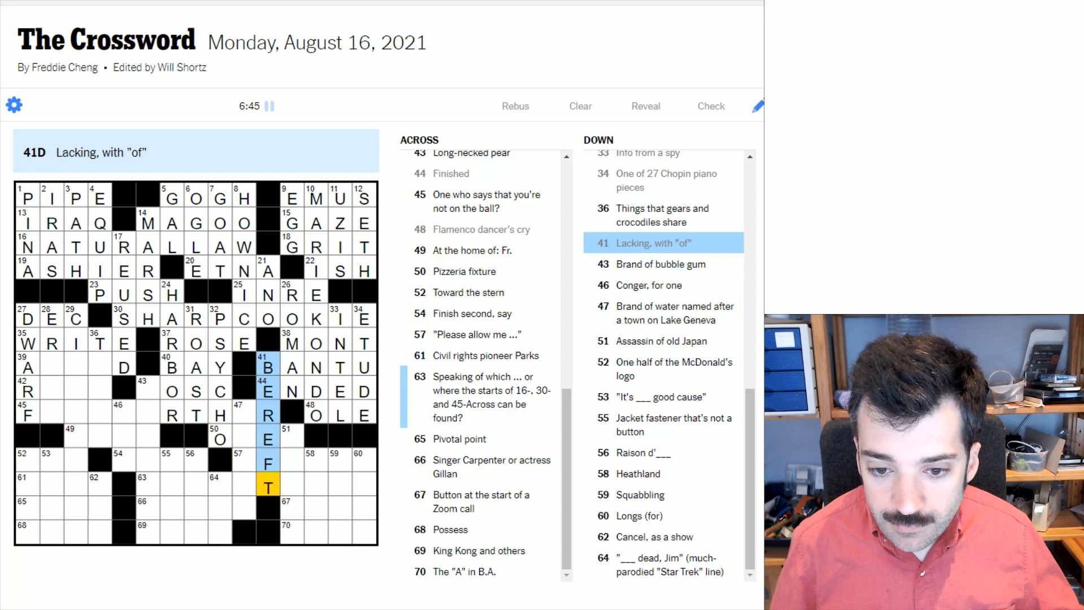
left_click(98, 342)
type("TEET")
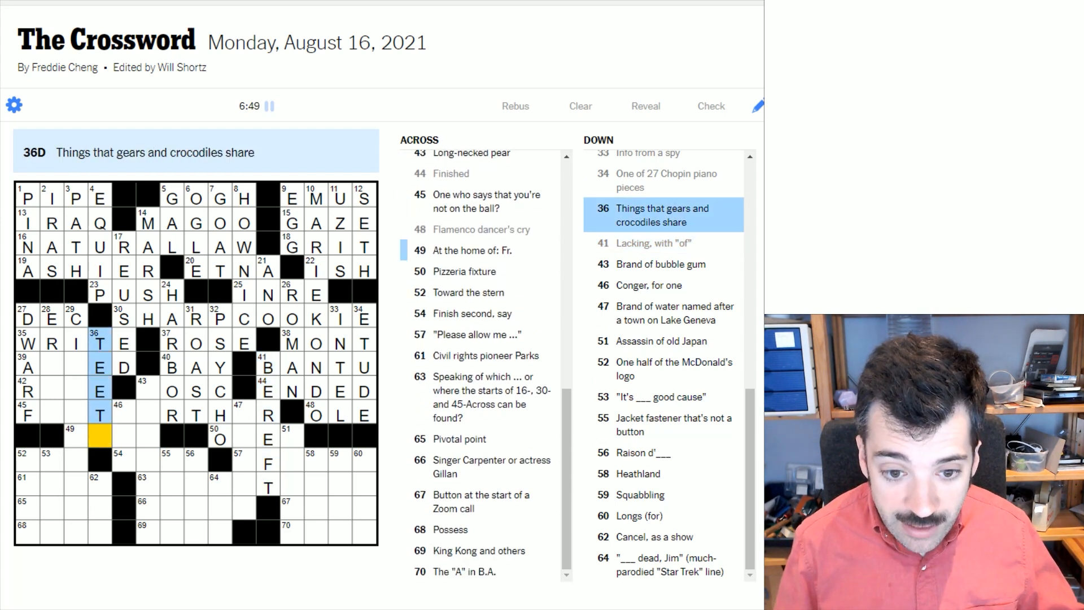
left_click(76, 318)
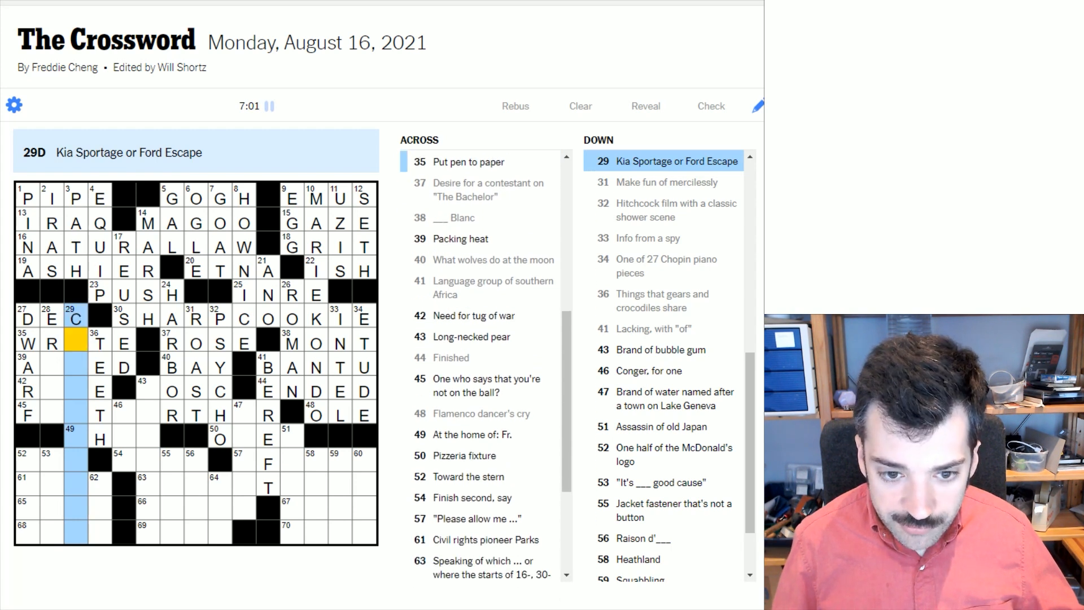
Fill ARMED, ROPE, BOSC and FLAT EARTHER across, with ERROL and EVIAN down.
left_click(39, 343)
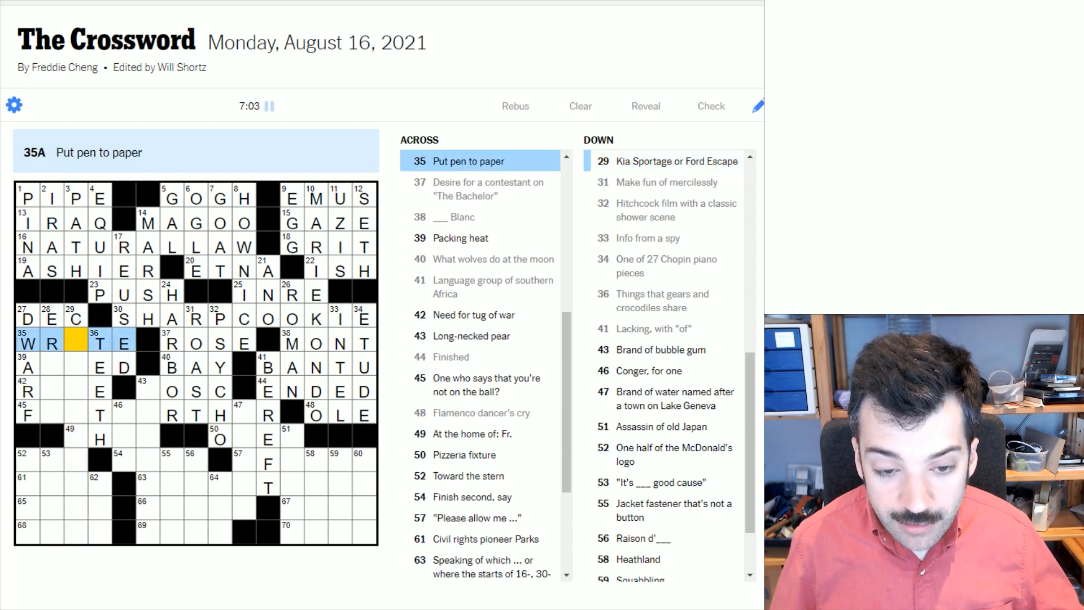
left_click(71, 318)
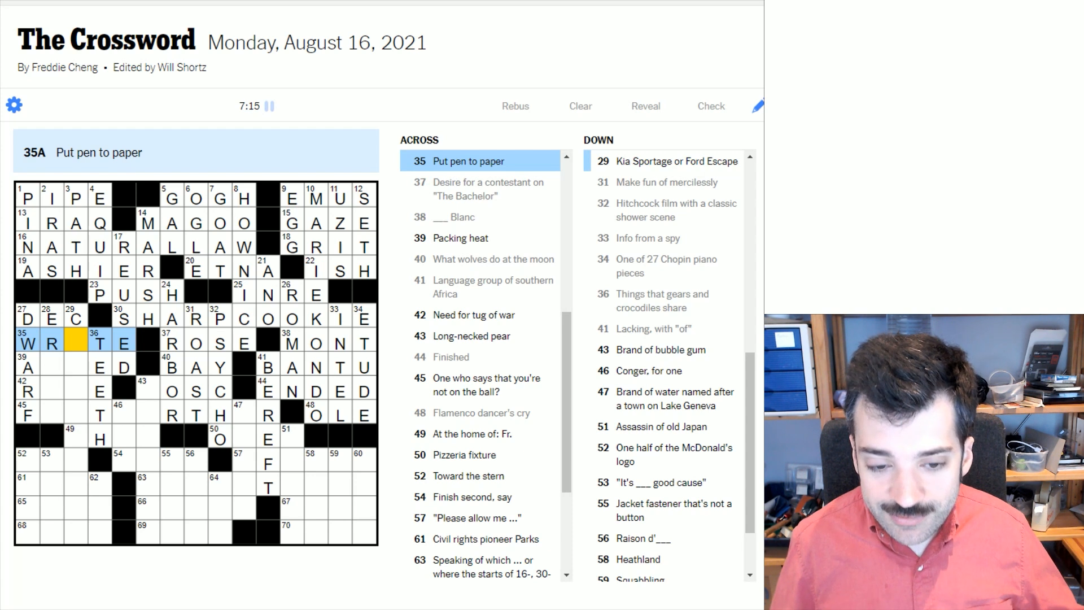
left_click(74, 318)
type("LL")
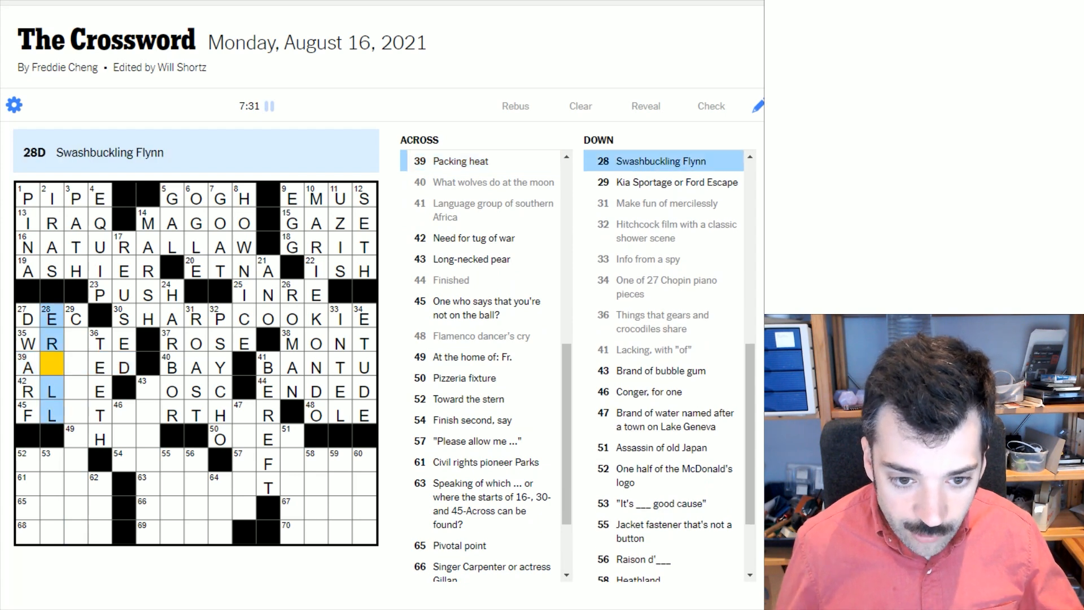
type("RO")
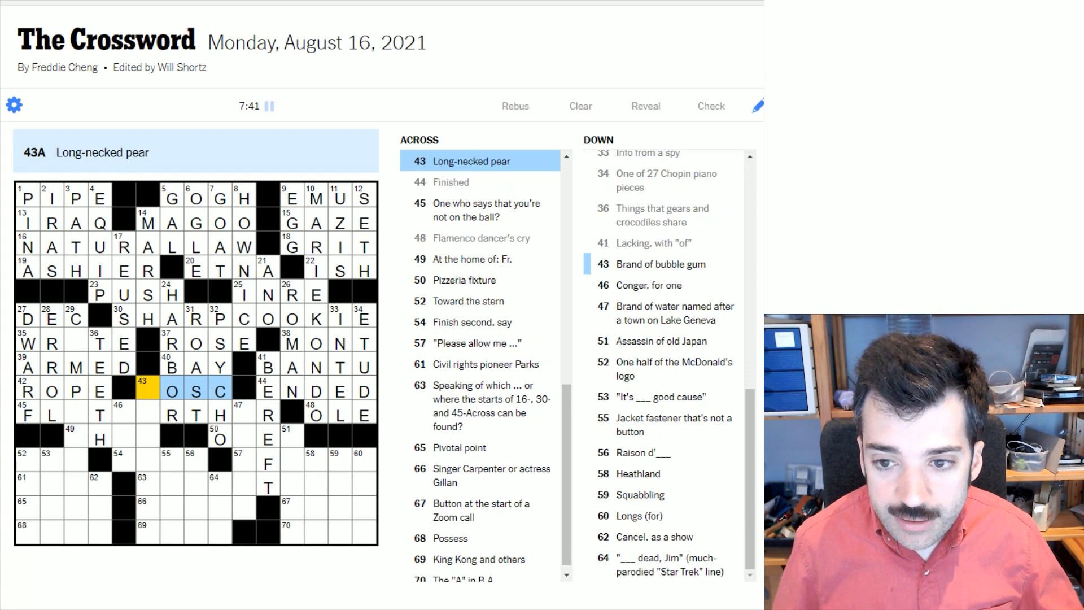
type("B")
left_click(243, 460)
type("EVIAN")
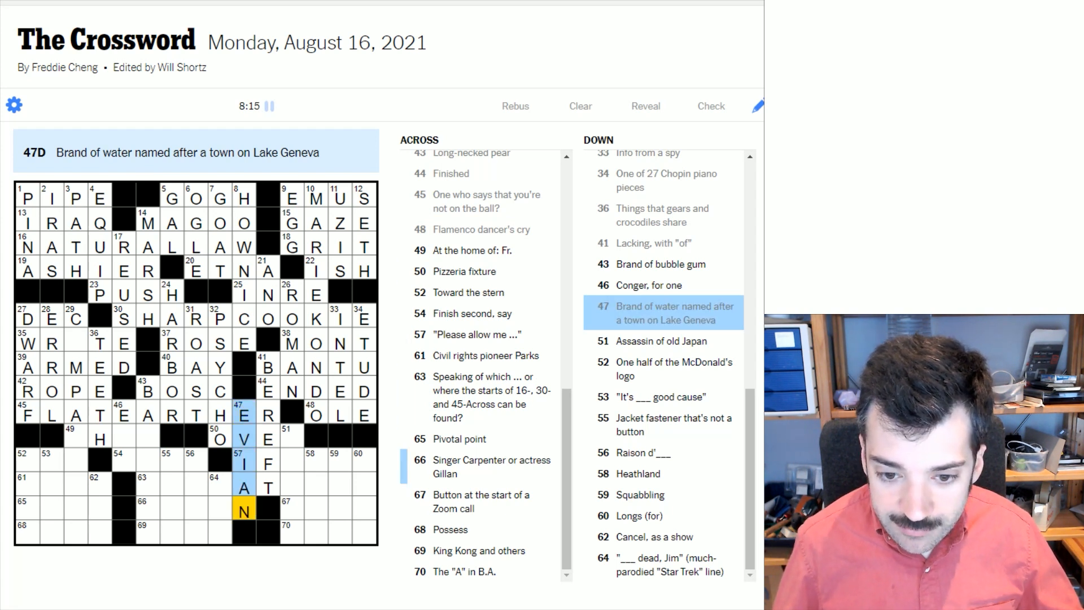
Enter EEL, CHEZ and AFT, change WRITE to WROTE, and start the bottom-left corner.
left_click(122, 415)
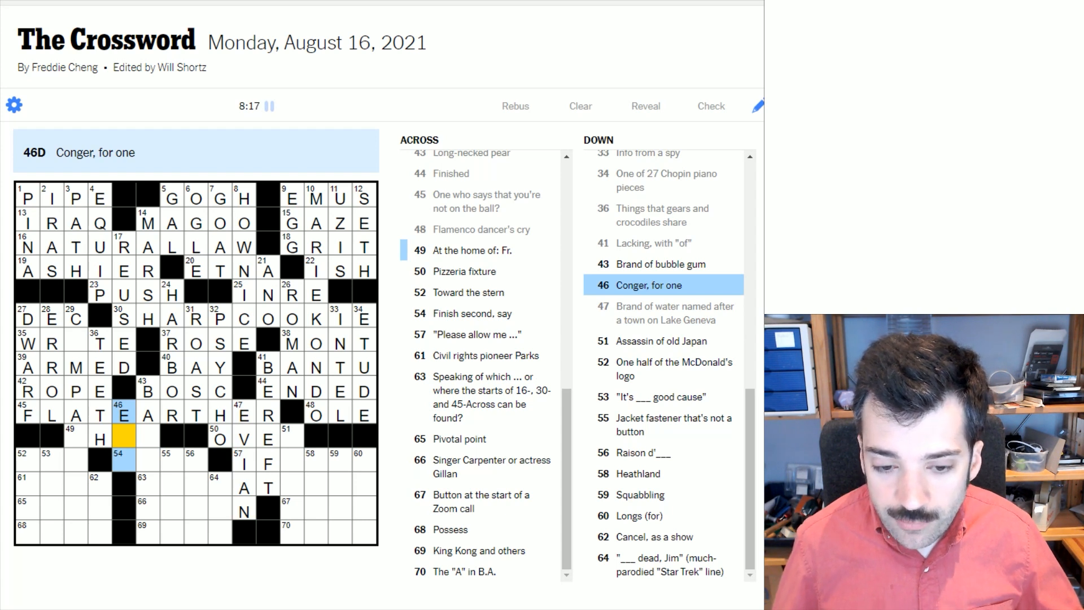
left_click(145, 391)
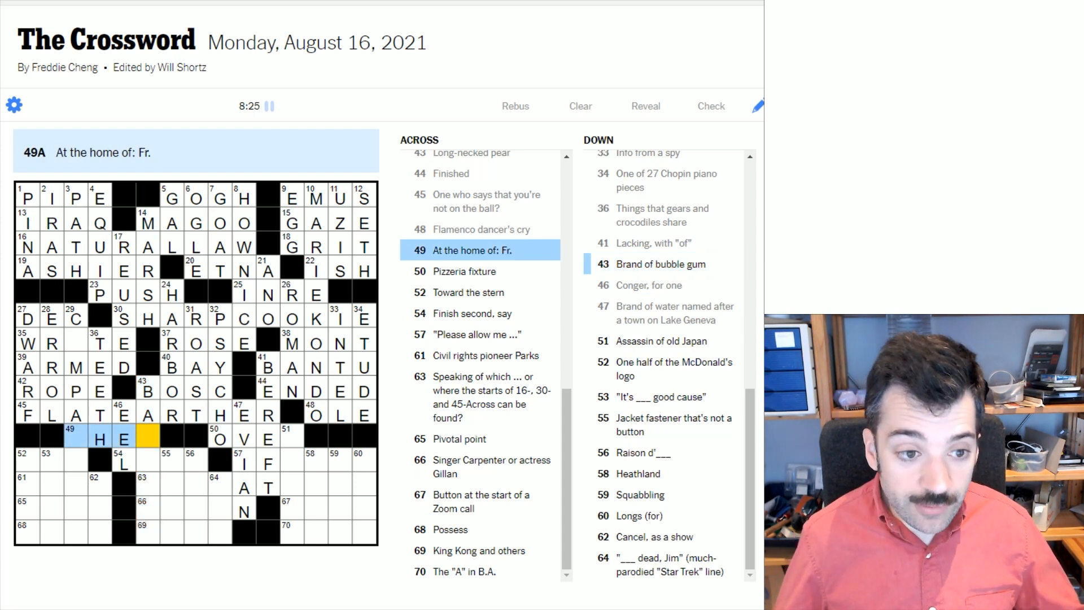
mouse_move(496, 561)
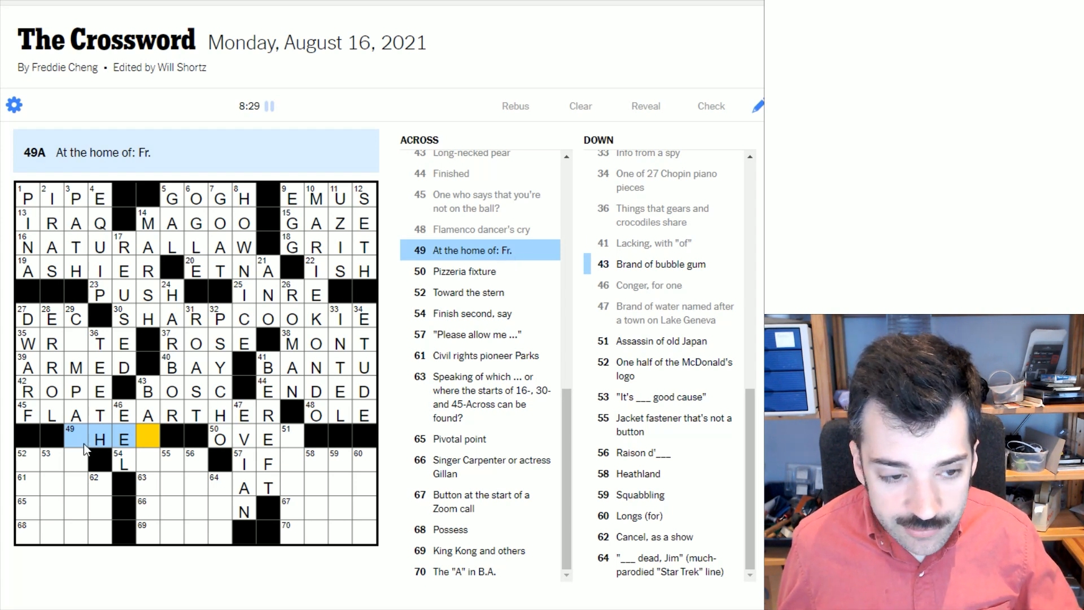
mouse_move(505, 250)
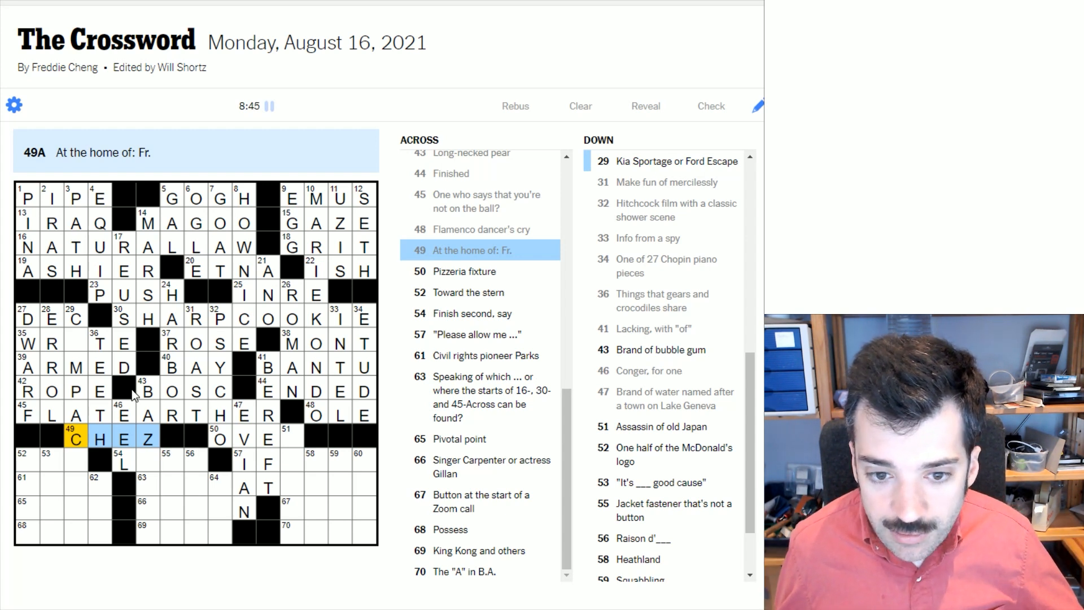
left_click(93, 343)
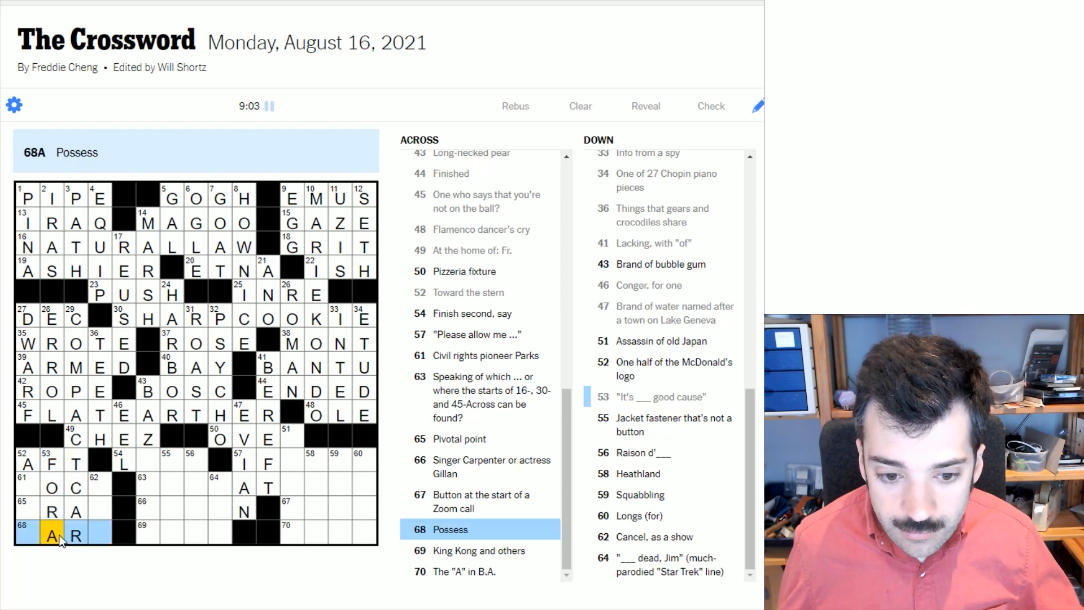
Fill ROSA, CRUX, HAVE, LOSE, IF I MAY, KAREN and APES, and begin ON THAT.
left_click(35, 536)
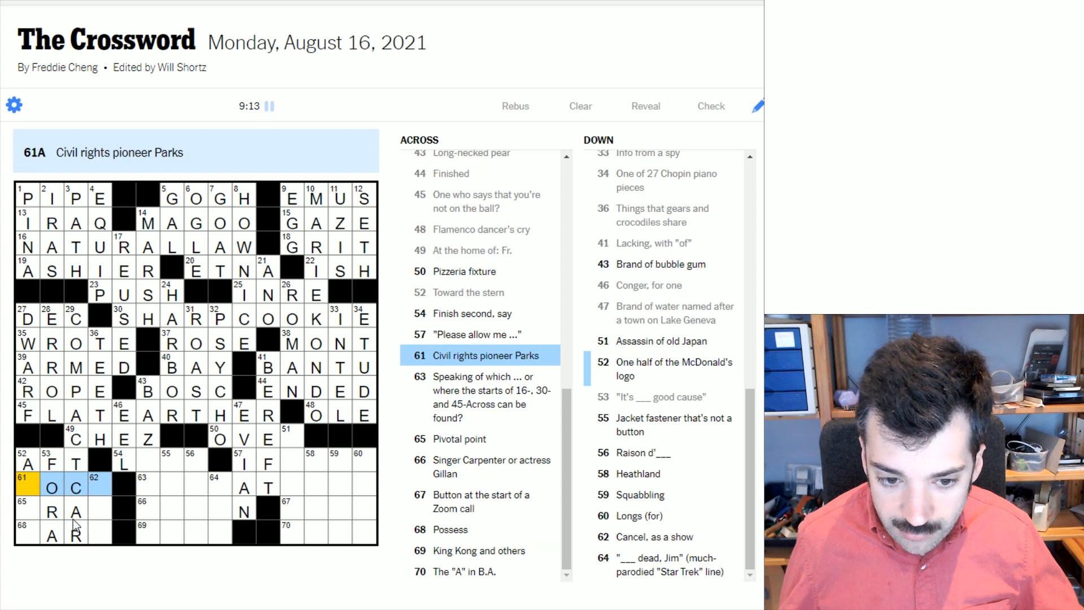
type("SA")
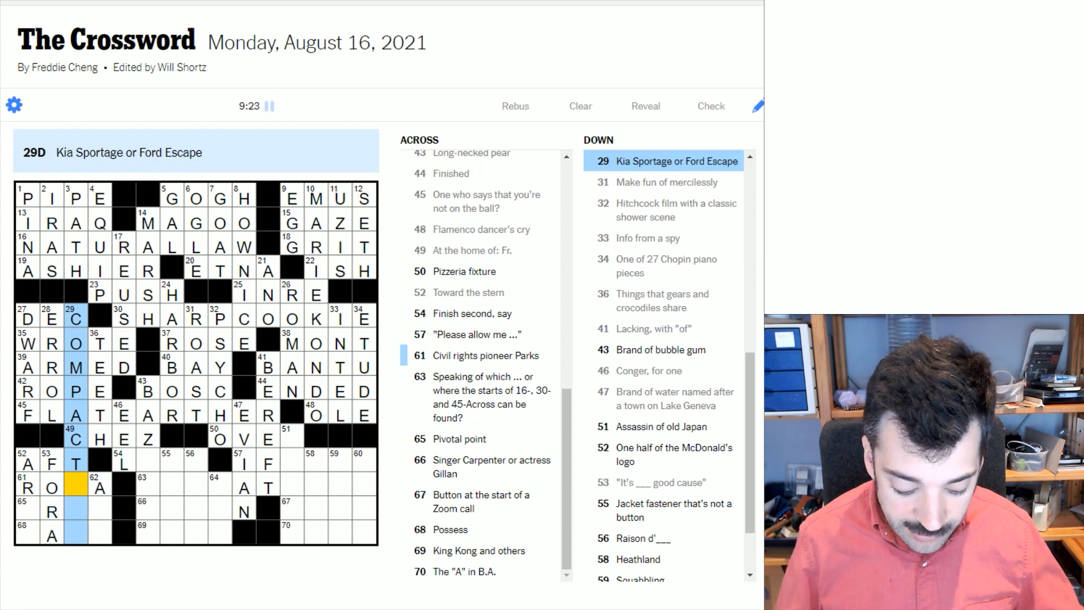
type("UV")
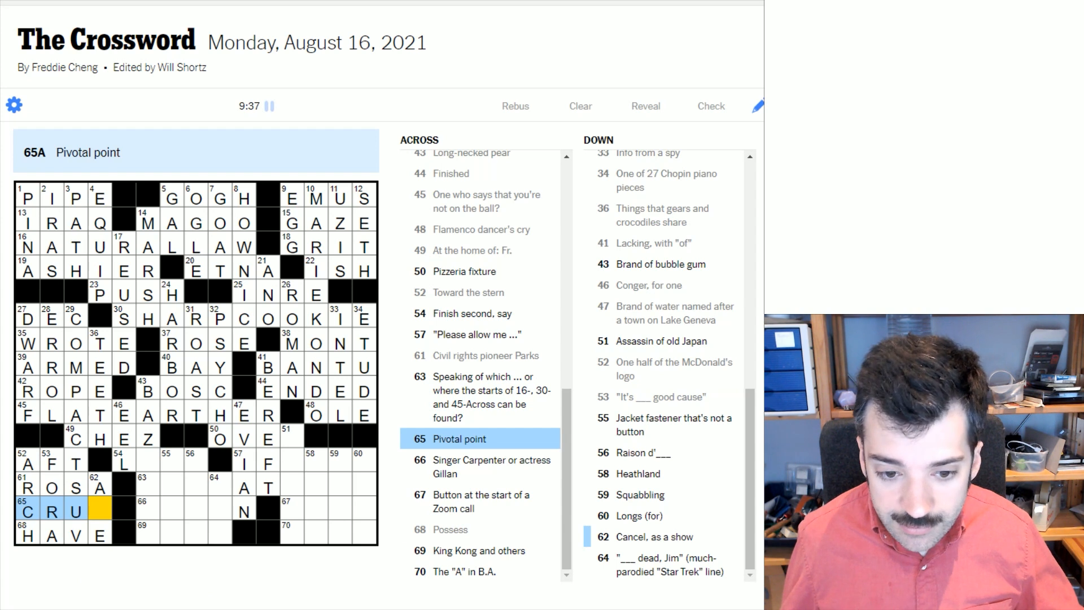
left_click(98, 486)
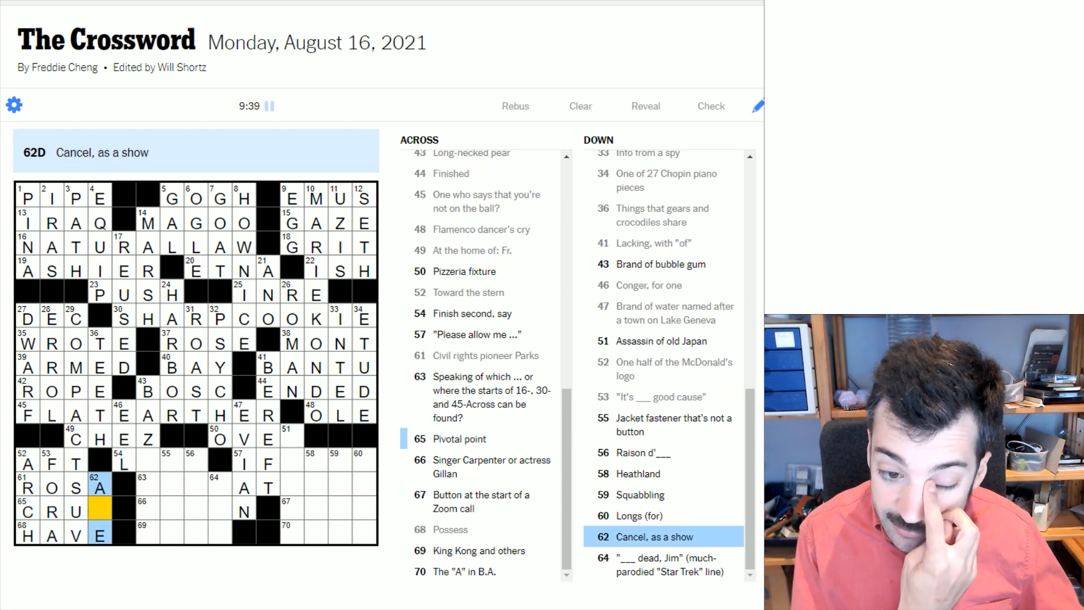
type("X")
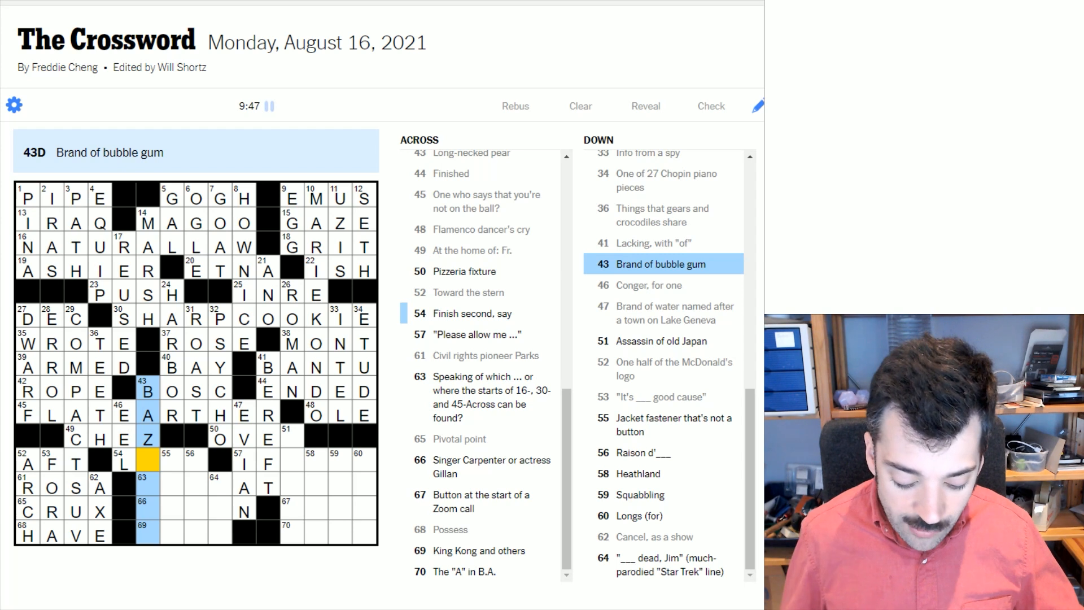
left_click(147, 535)
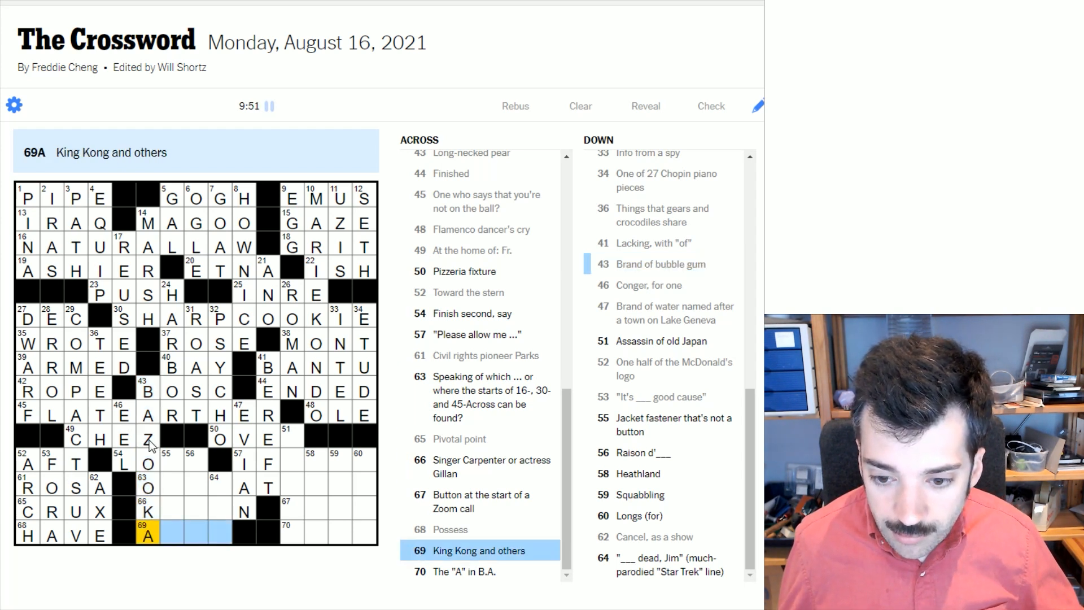
type("PES")
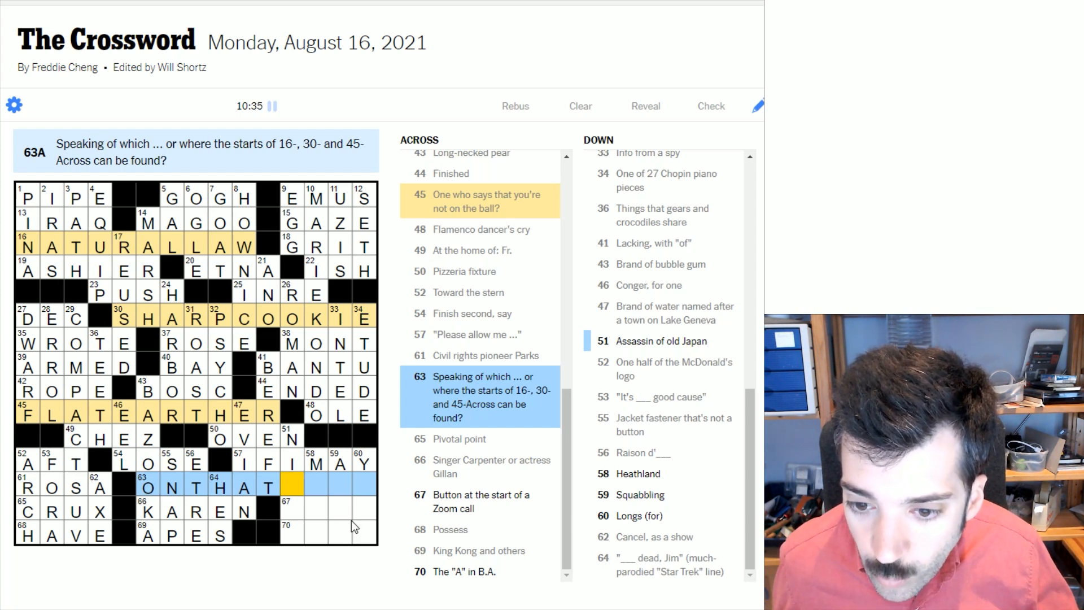
mouse_move(494, 428)
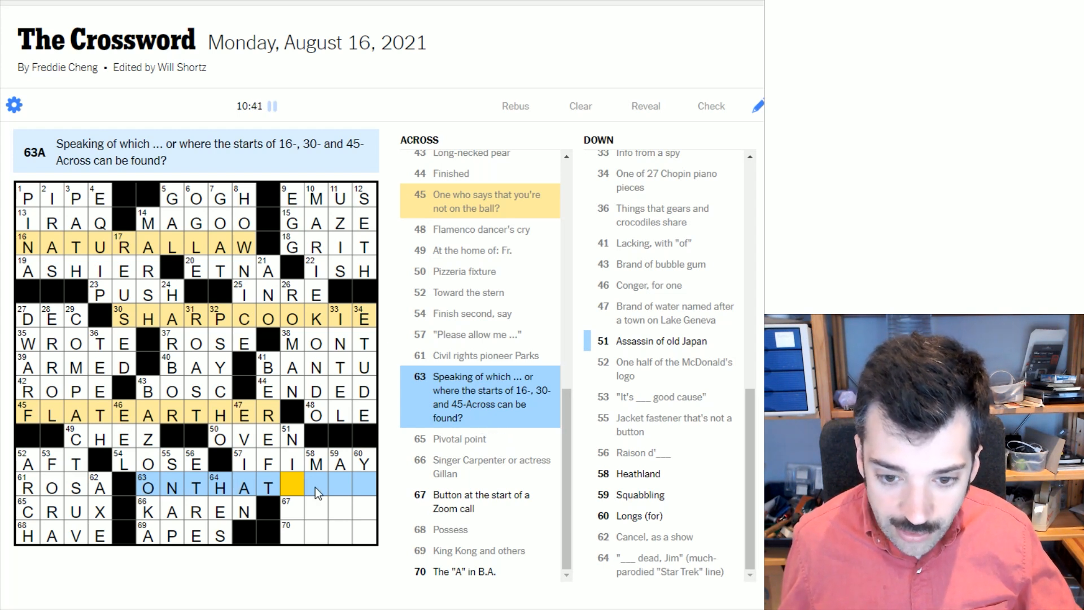
Fill NOTE into the remaining 63-Across squares so it reads ON THAT NOTE.
type("NOTE")
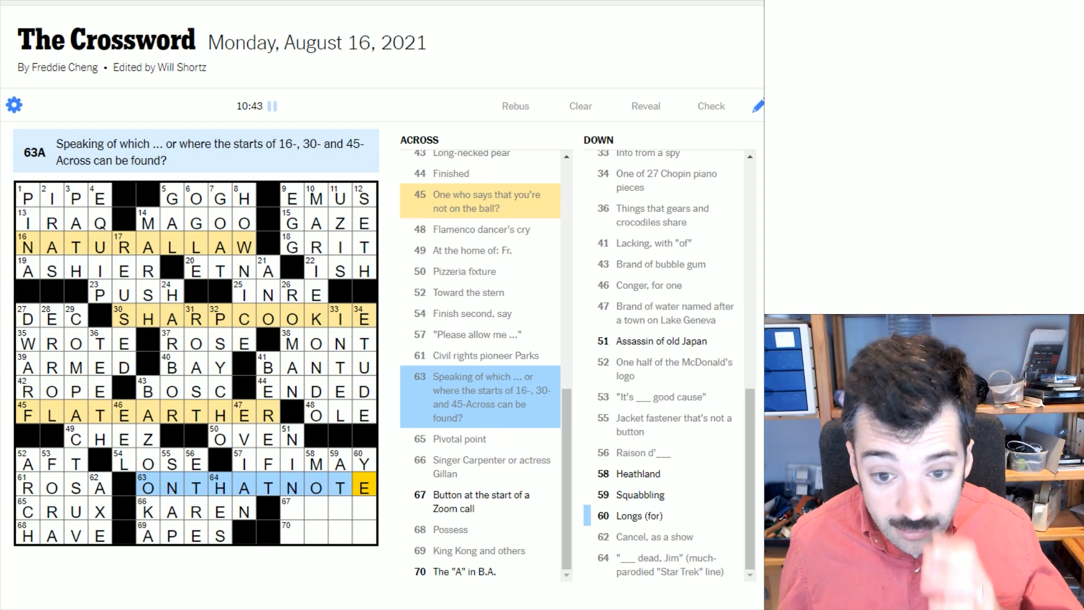
mouse_move(357, 365)
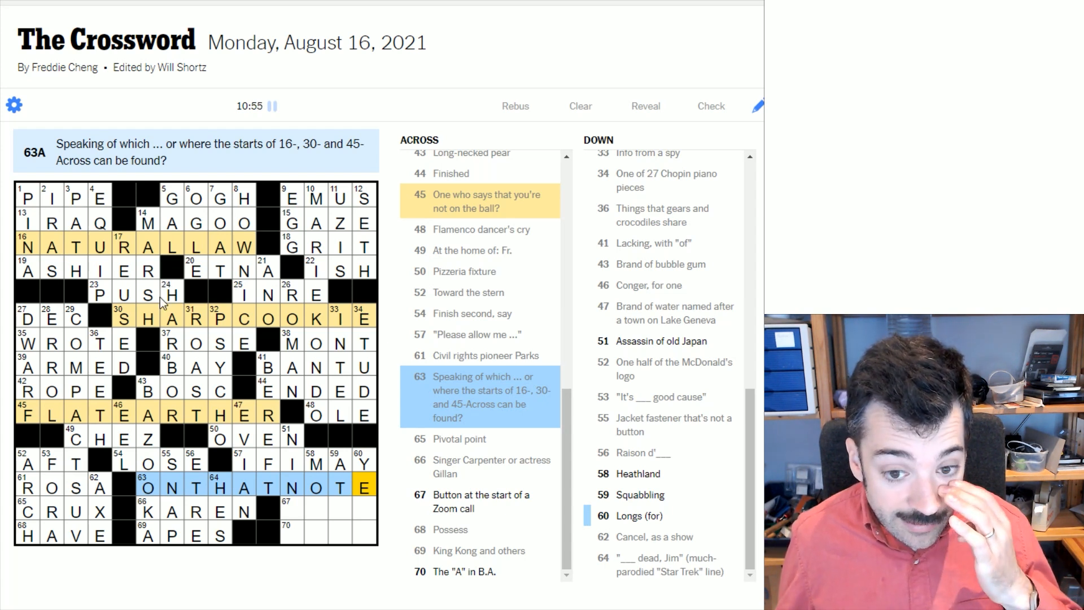
mouse_move(165, 387)
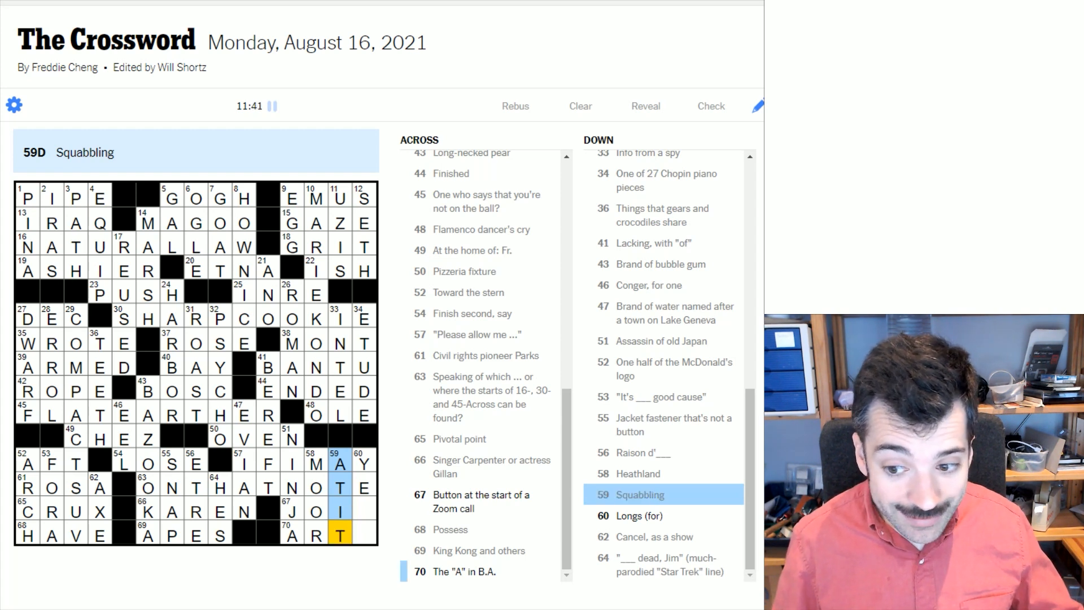
Enter the final N to complete JOIN and ARTS, then close the Congratulations popup.
left_click(363, 463)
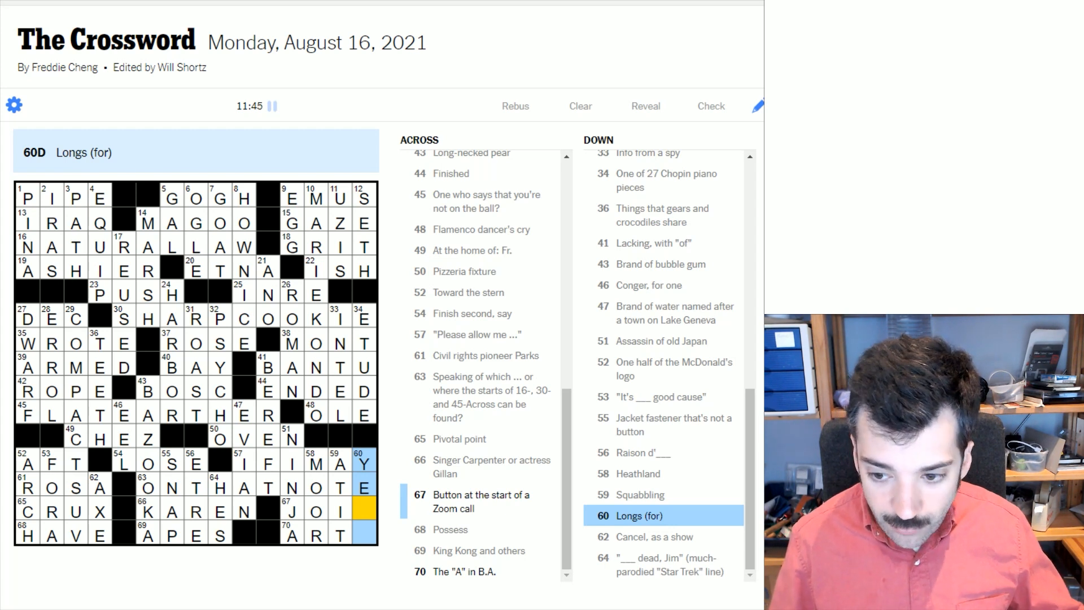
left_click(311, 511)
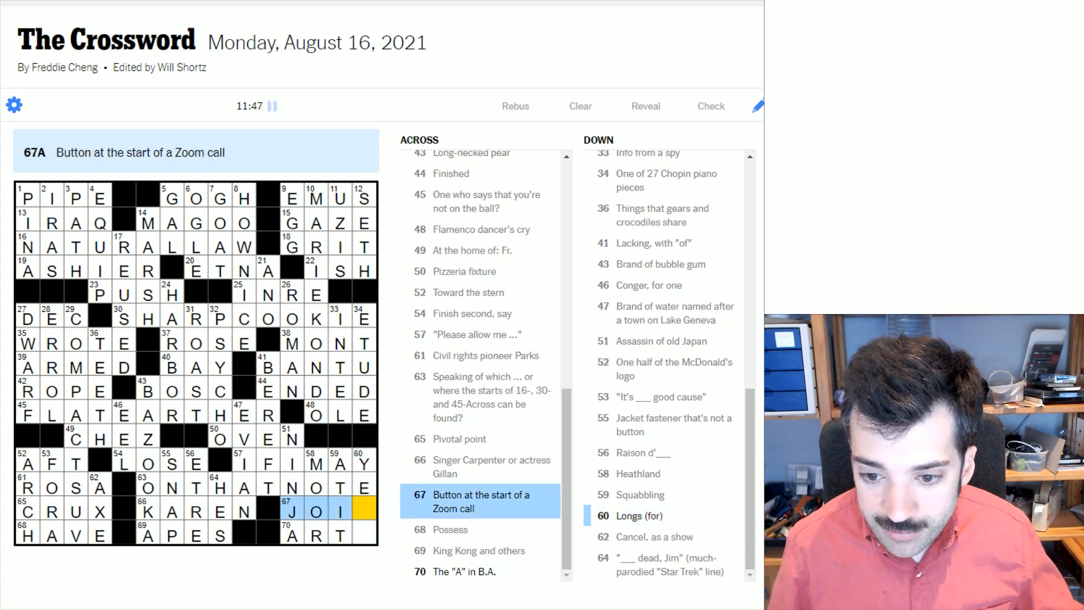
type("N")
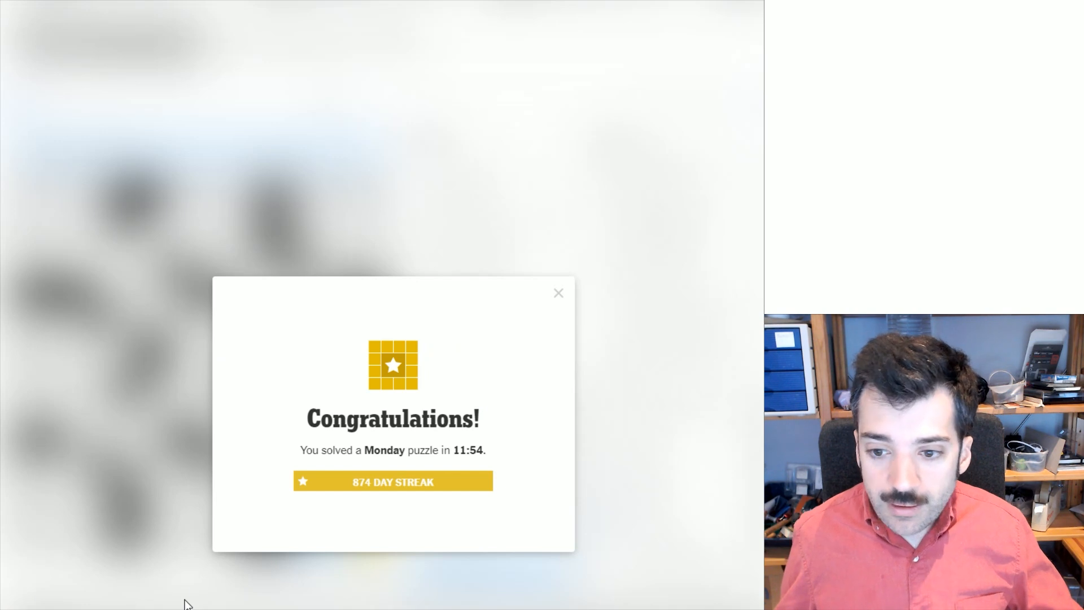
mouse_move(173, 585)
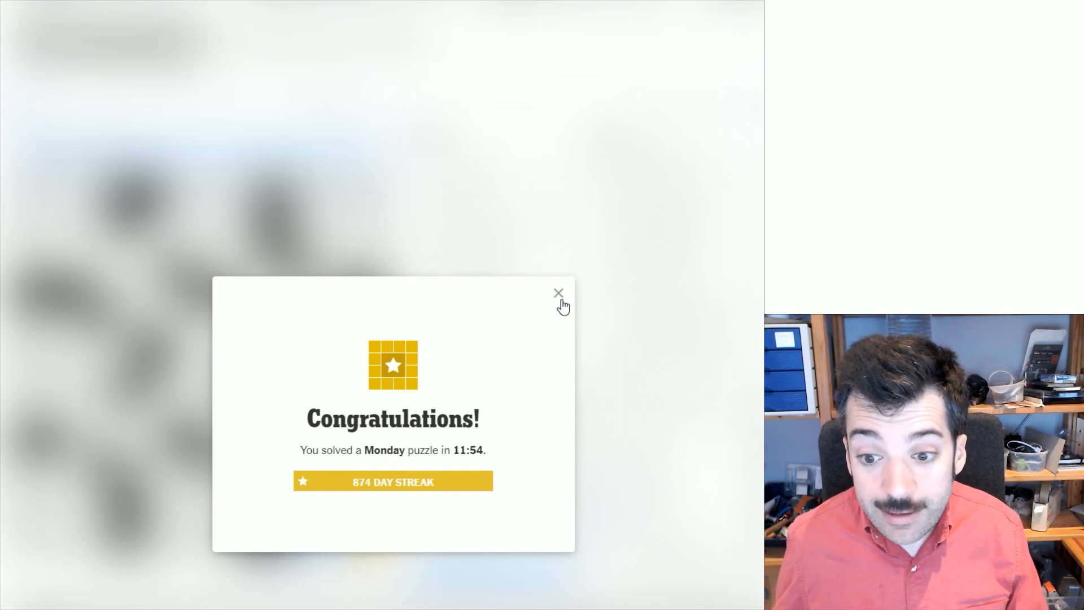
left_click(559, 293)
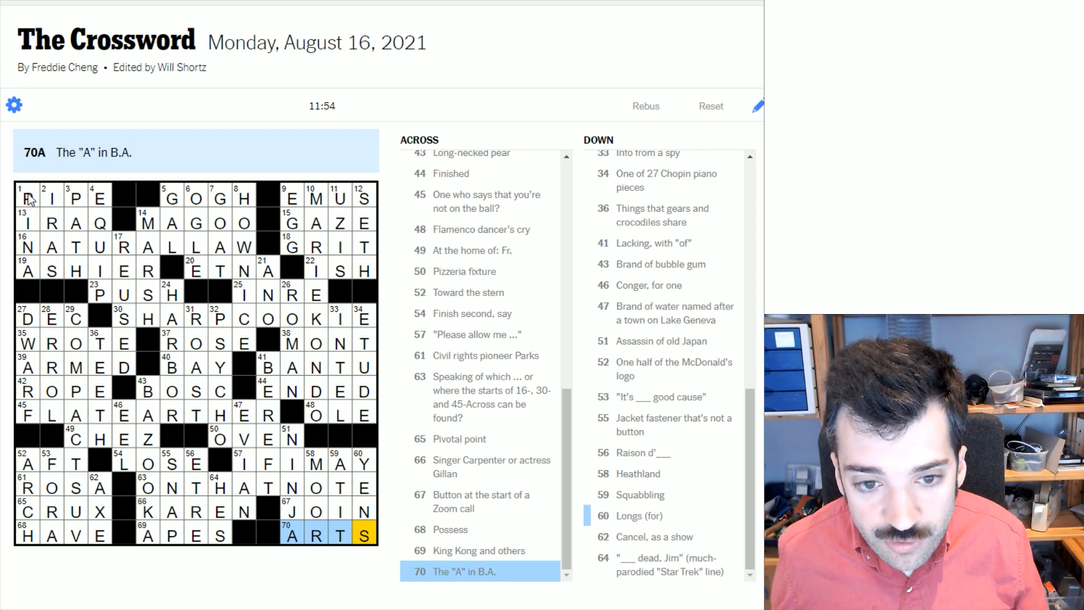
left_click(25, 198)
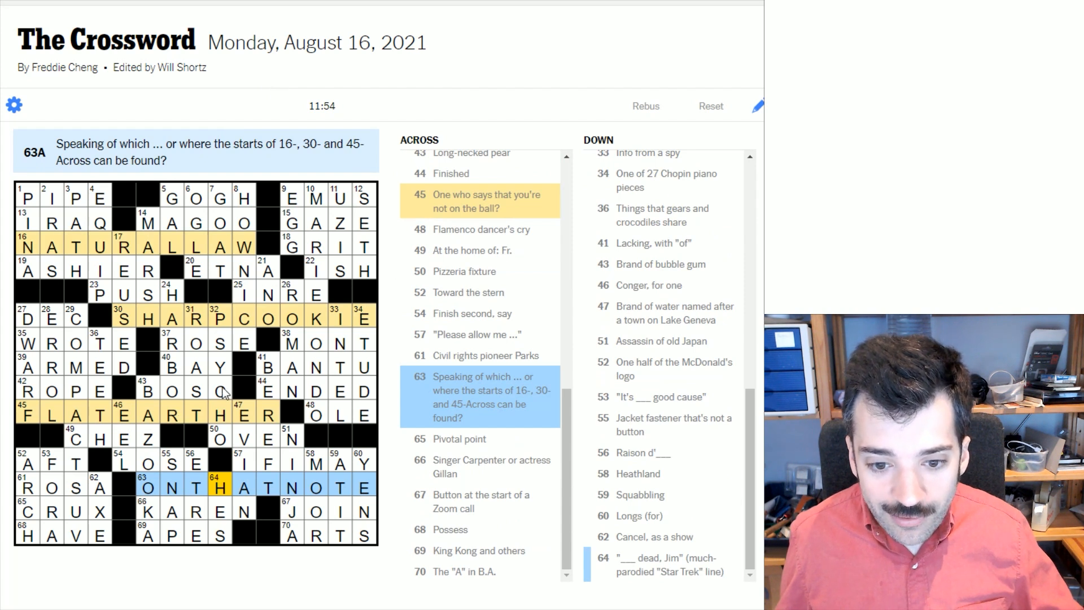
left_click(147, 488)
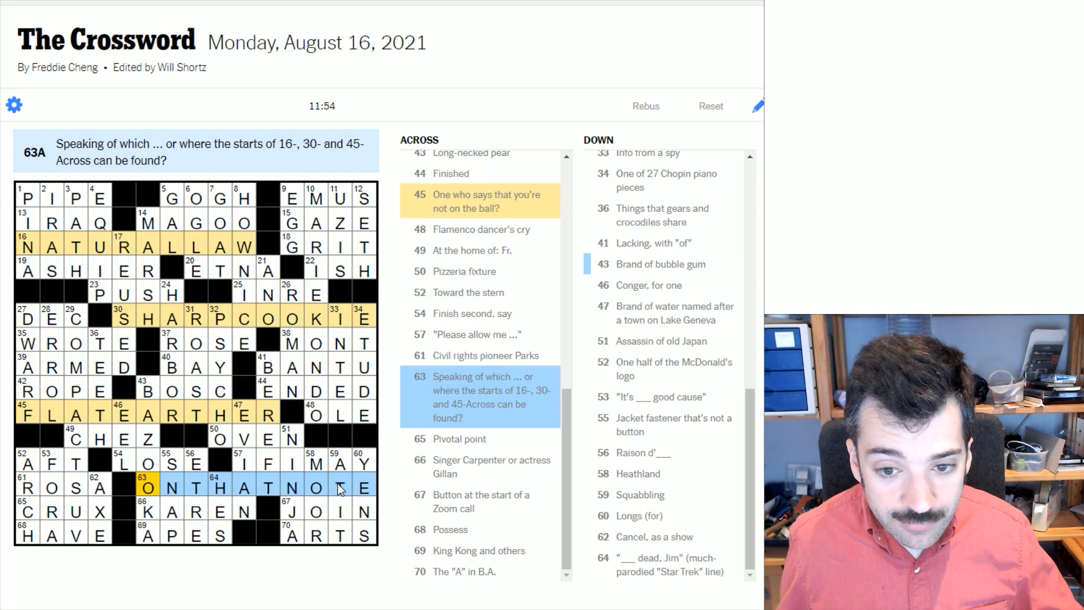
mouse_move(157, 255)
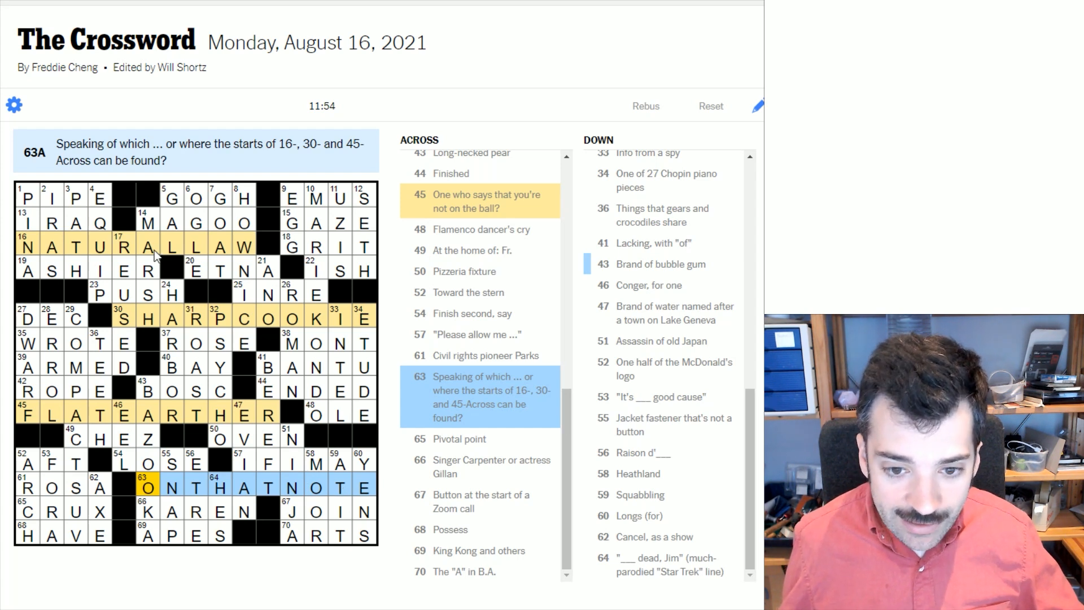
mouse_move(154, 337)
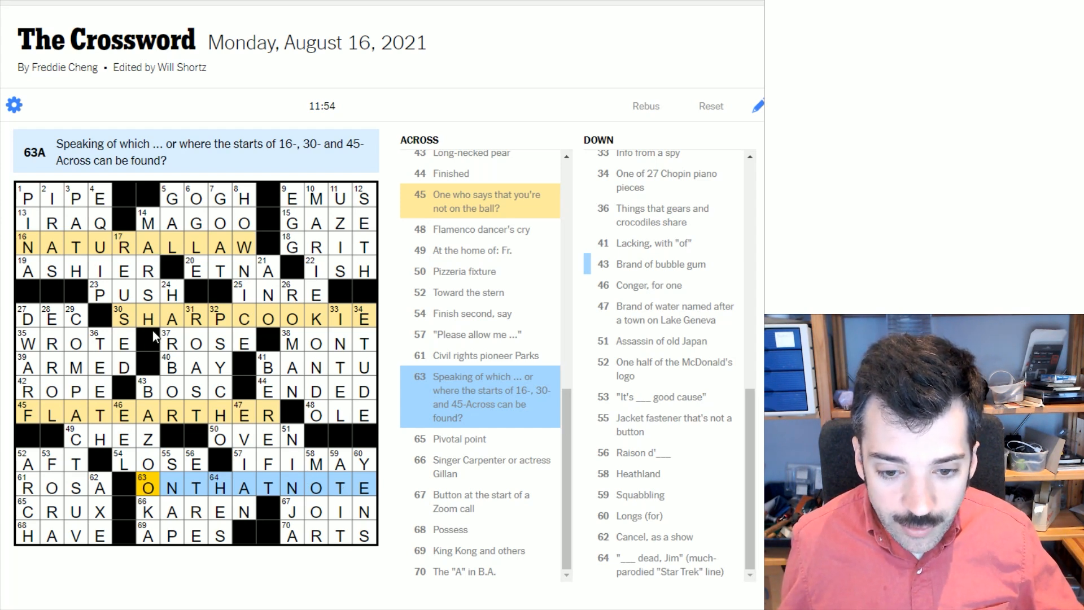
mouse_move(172, 340)
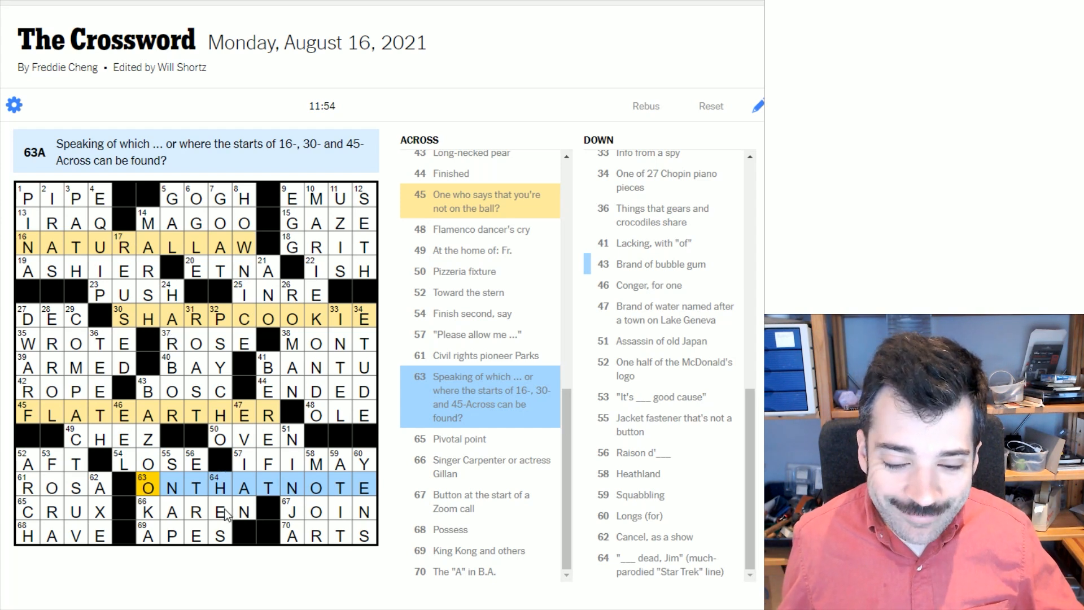
mouse_move(201, 491)
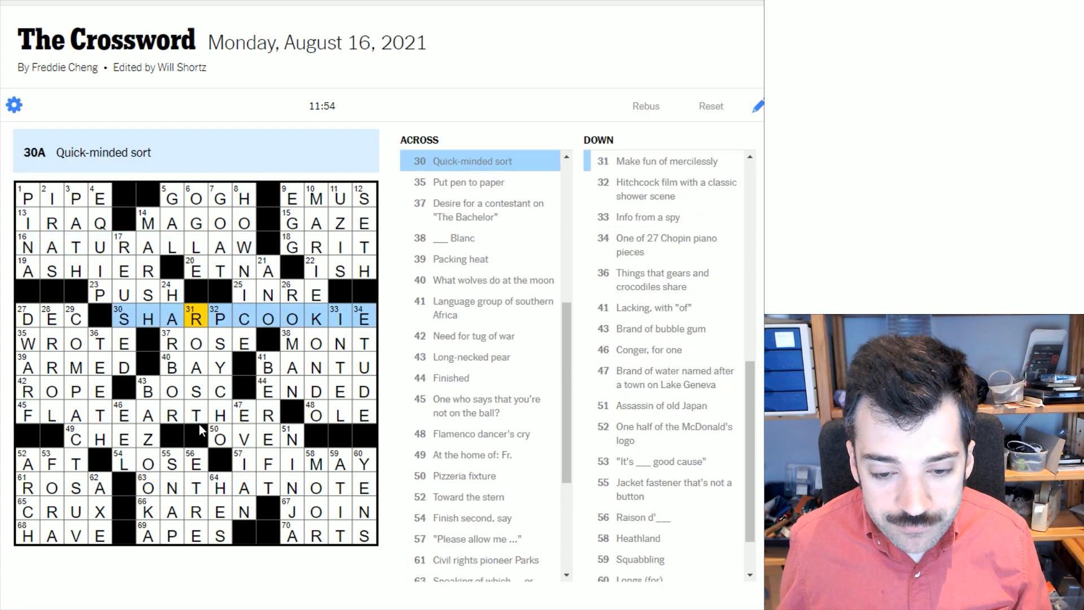
left_click(214, 488)
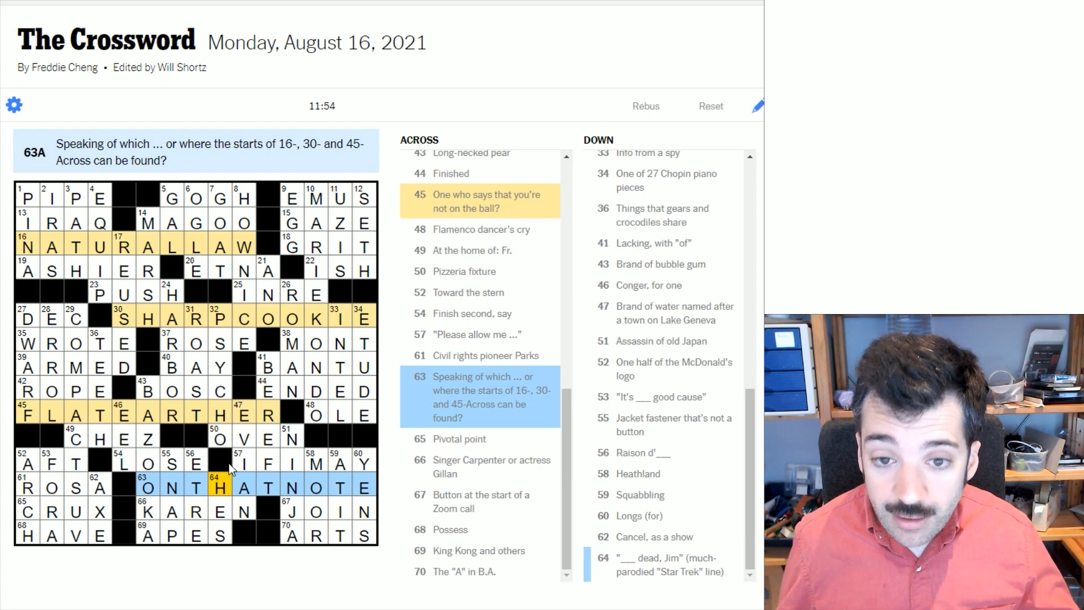
mouse_move(289, 578)
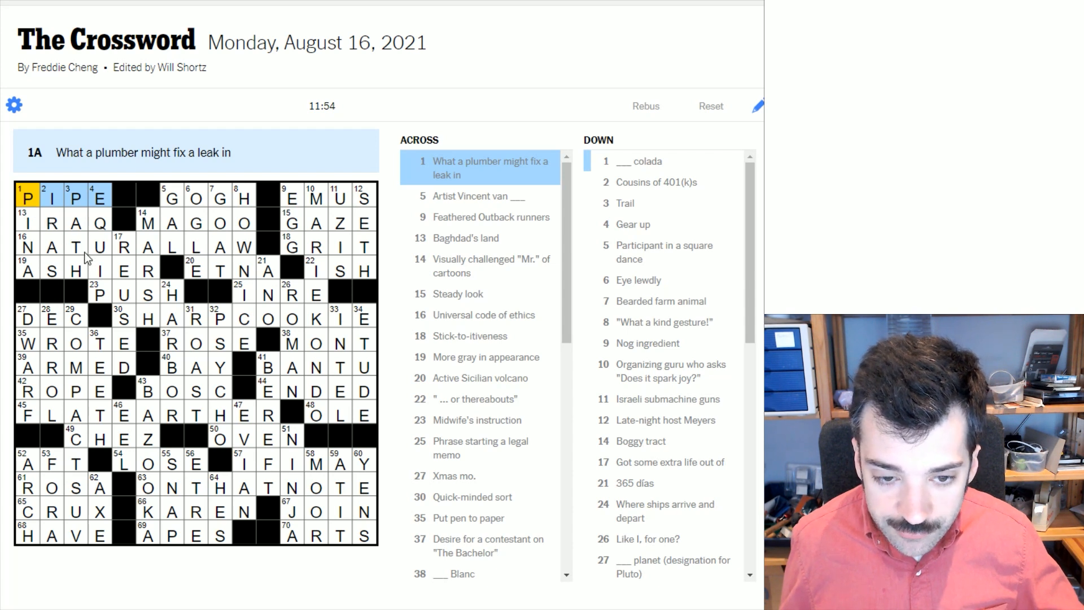
mouse_move(137, 323)
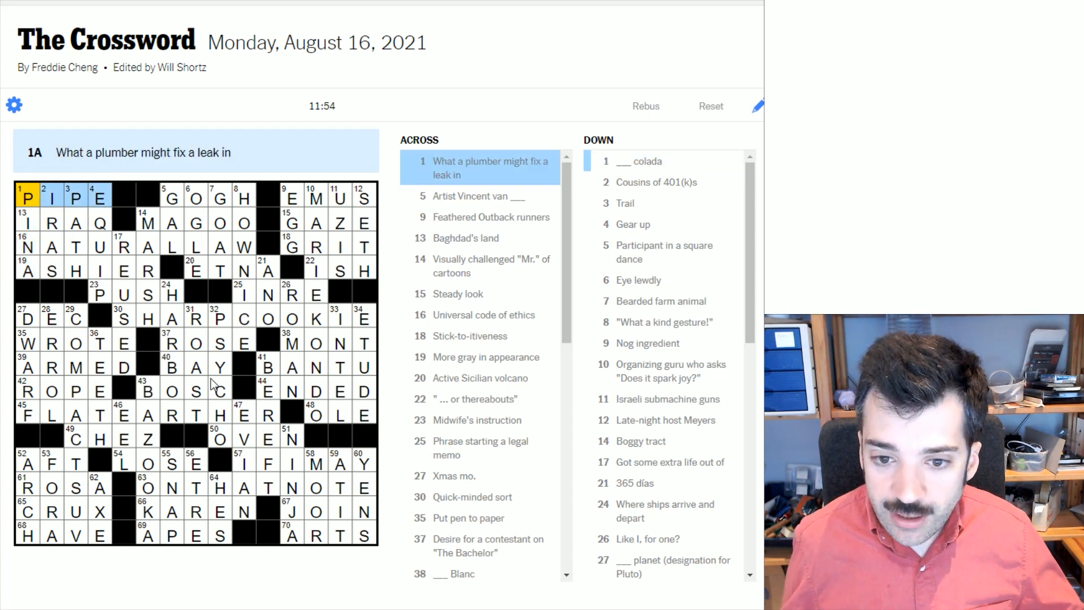
mouse_move(523, 14)
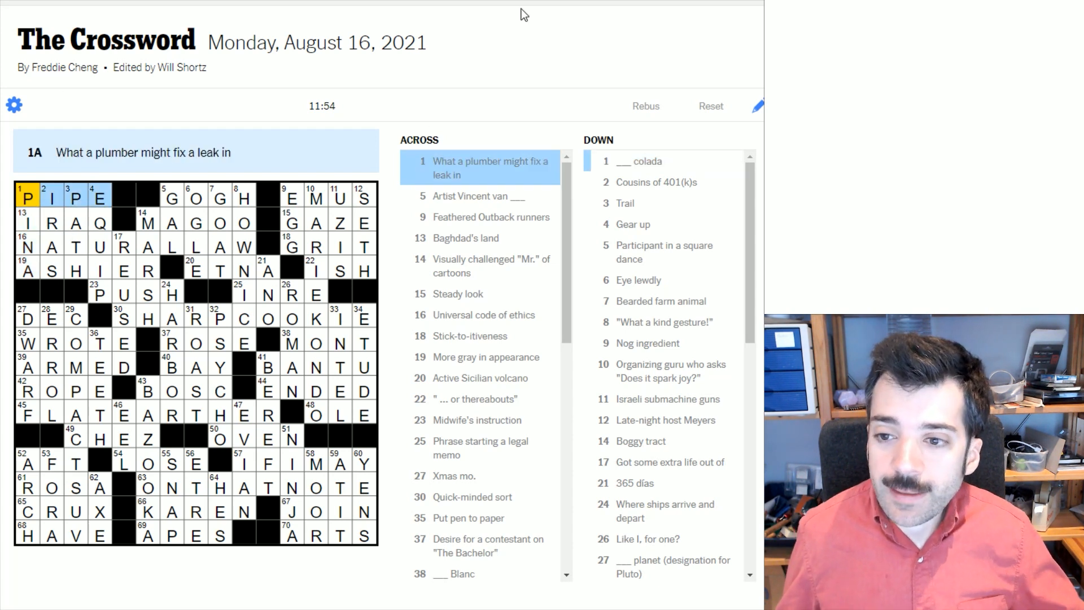